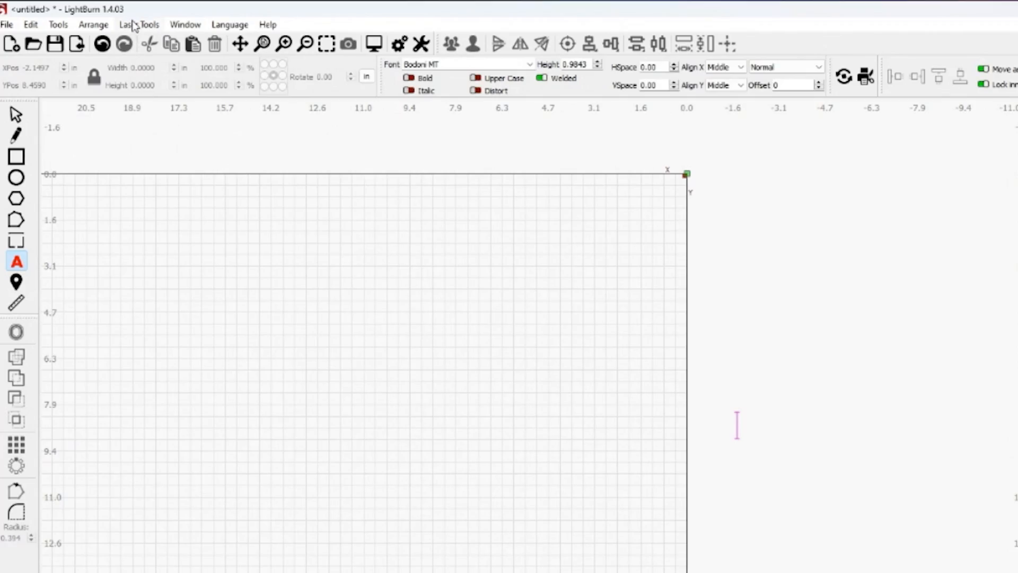
{"action": "mouse_move", "coordinate": [245, 28]}
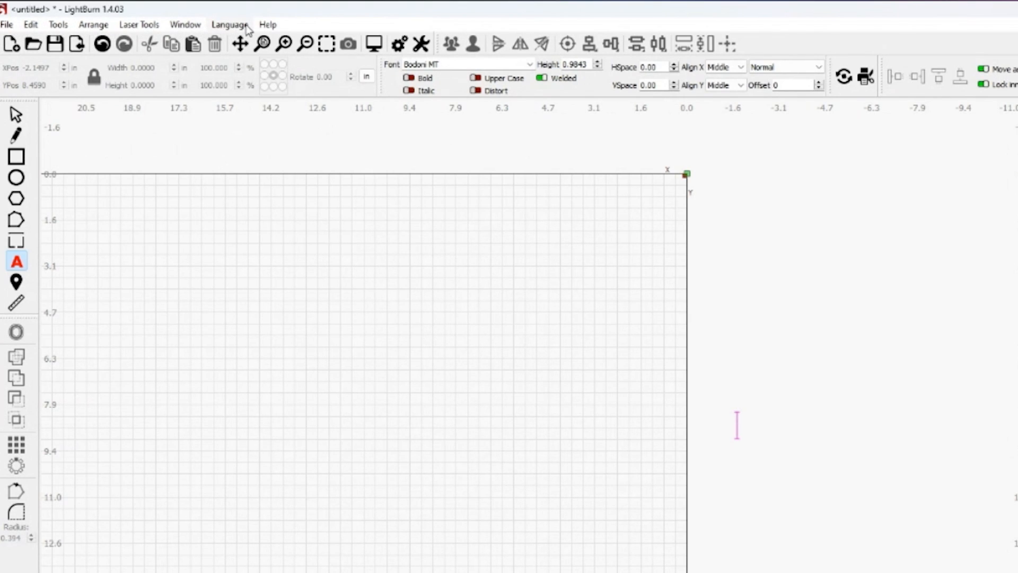
{"action": "mouse_move", "coordinate": [93, 24]}
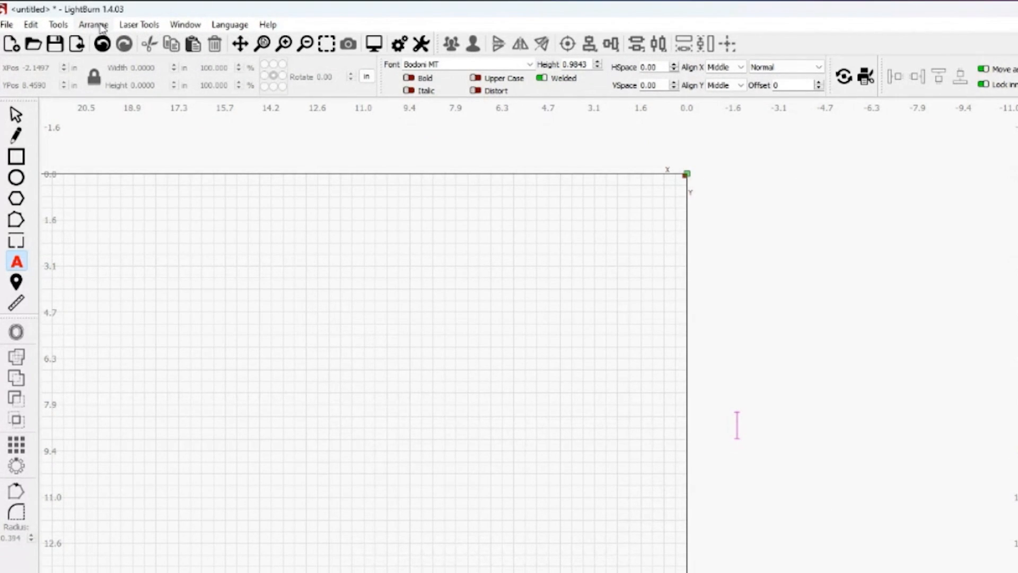
Start the Create QR Code tool so the QR Code Properties dialog opens with empty raw content.
{"action": "left_click", "coordinate": [57, 24]}
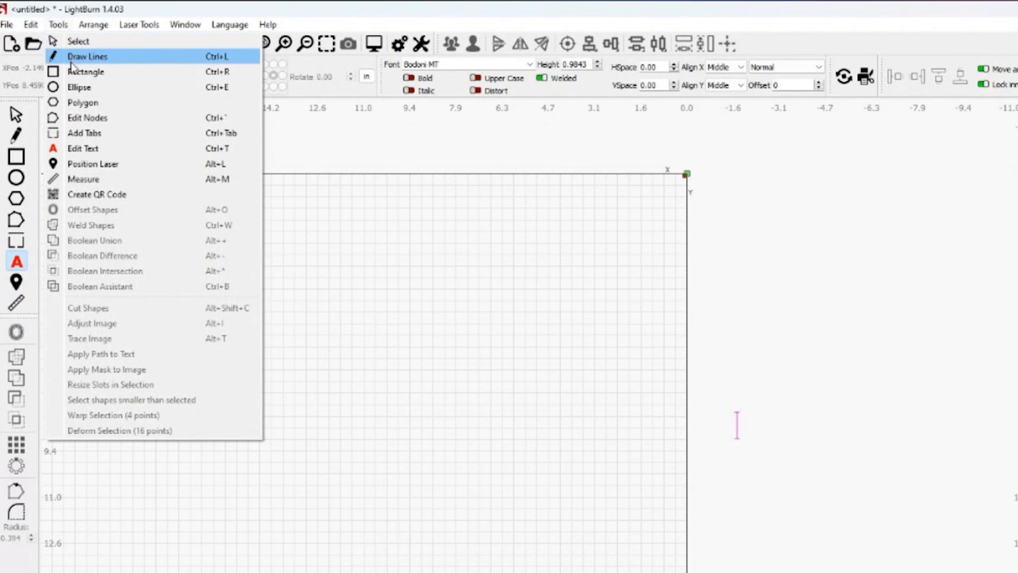
{"action": "mouse_move", "coordinate": [96, 194]}
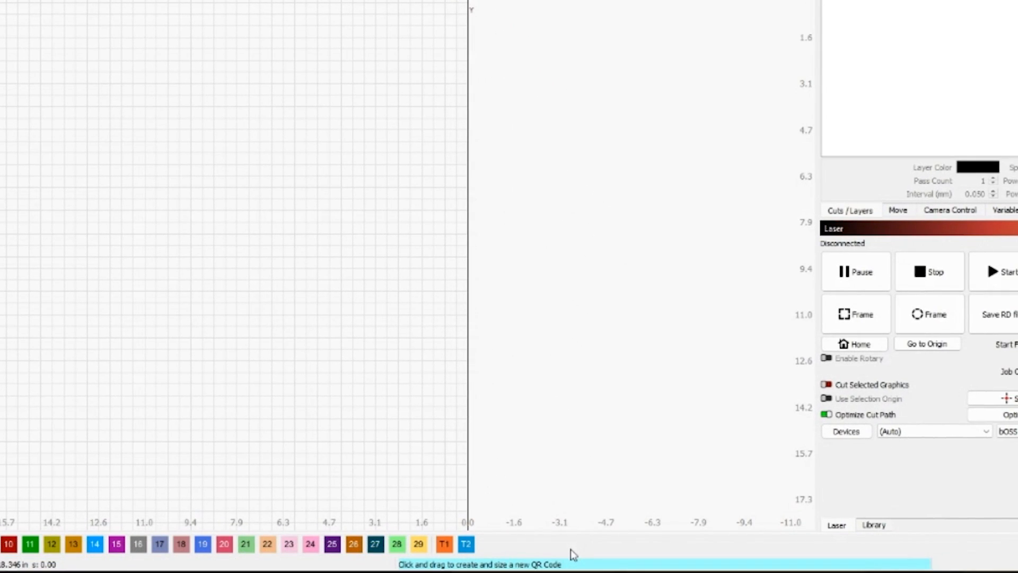
{"action": "mouse_move", "coordinate": [580, 565]}
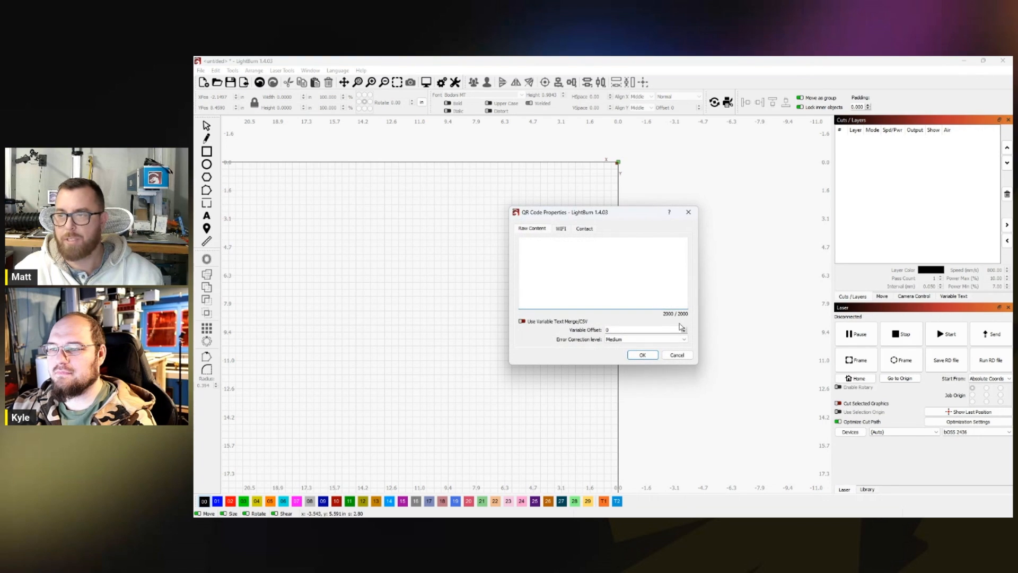
{"action": "left_click", "coordinate": [602, 272]}
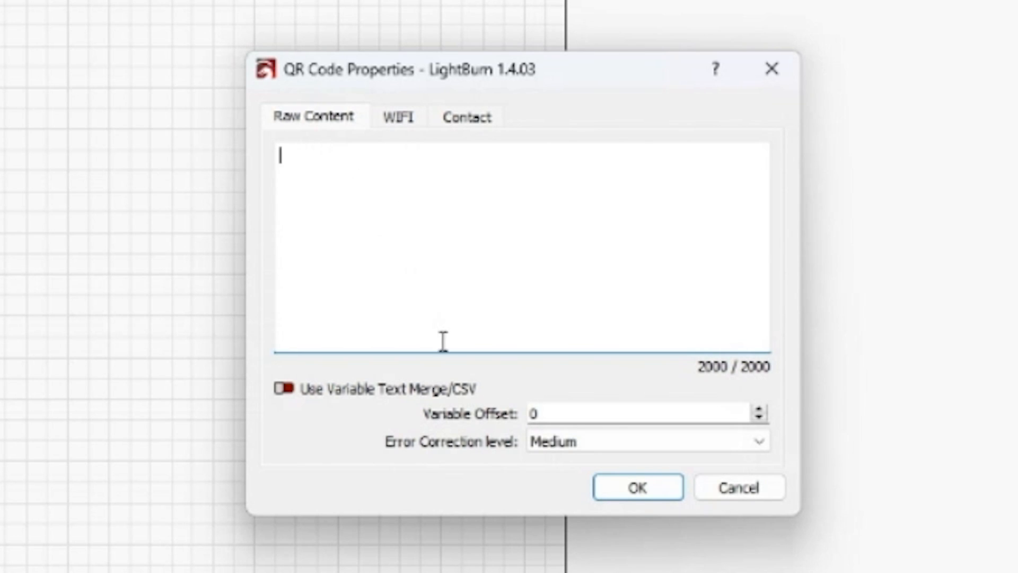
{"action": "mouse_move", "coordinate": [488, 391]}
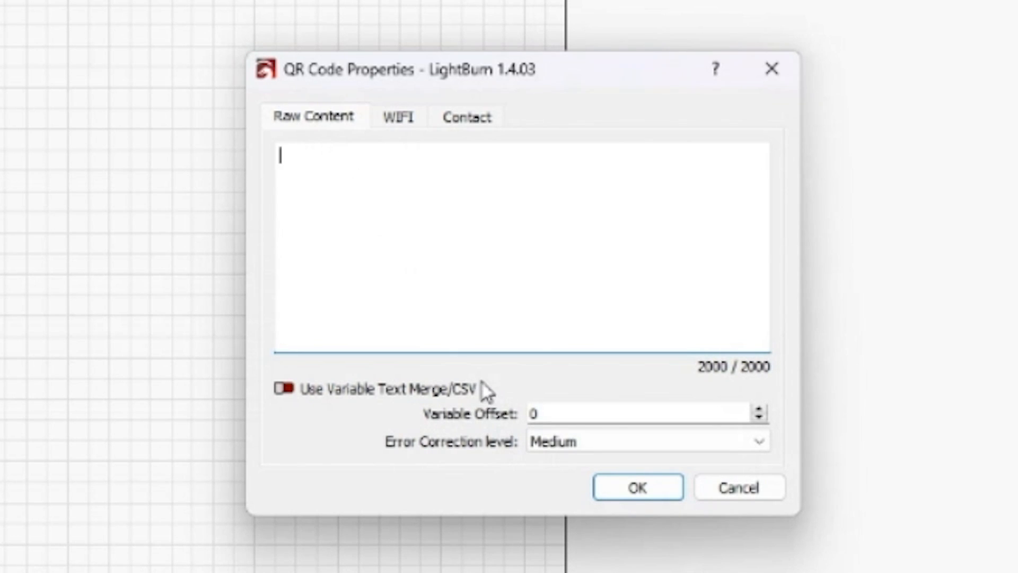
View the WIFI tab's SSID and password fields, then cancel without creating a code.
{"action": "left_click", "coordinate": [398, 117]}
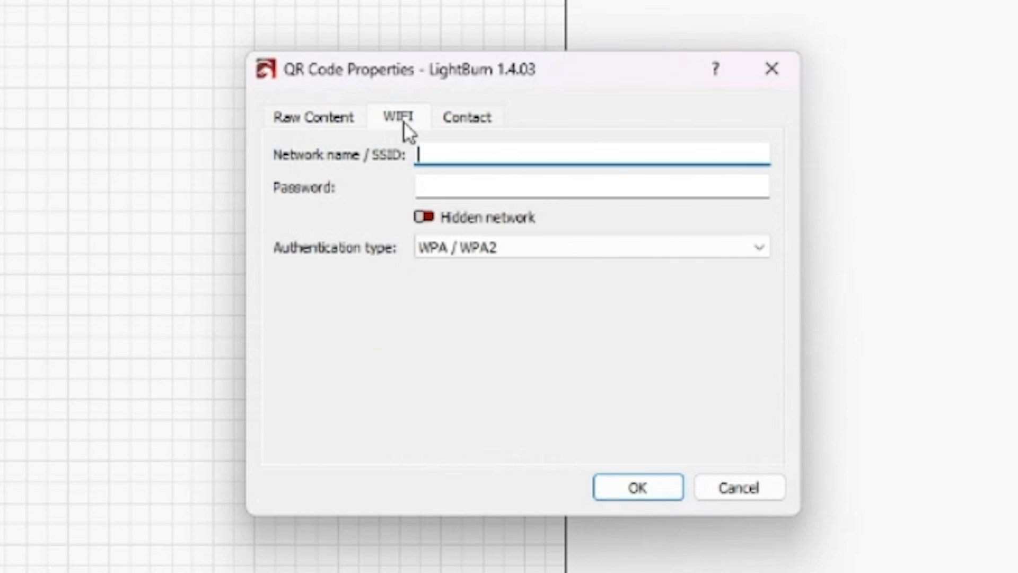
{"action": "mouse_move", "coordinate": [403, 126]}
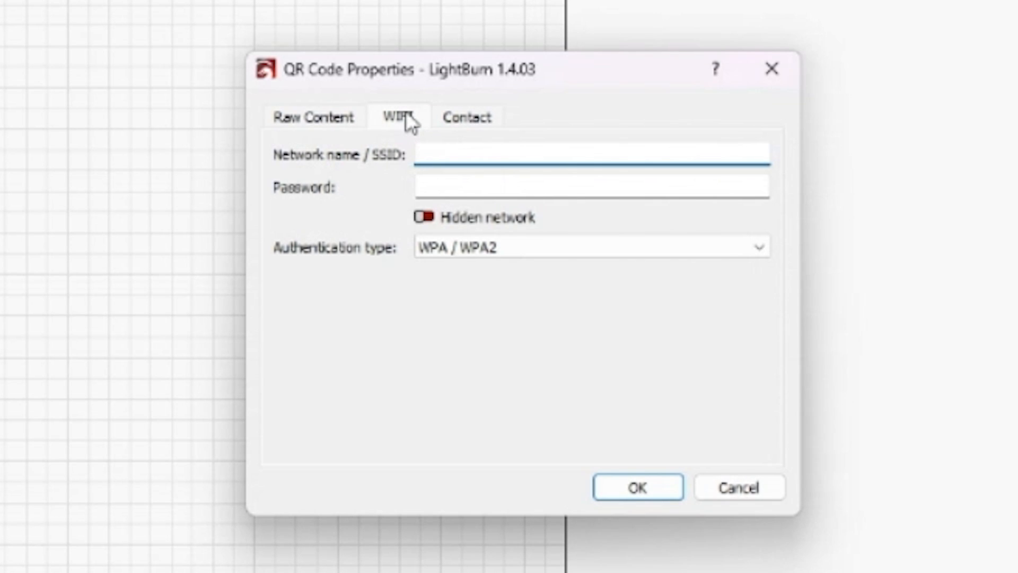
{"action": "left_click", "coordinate": [465, 116]}
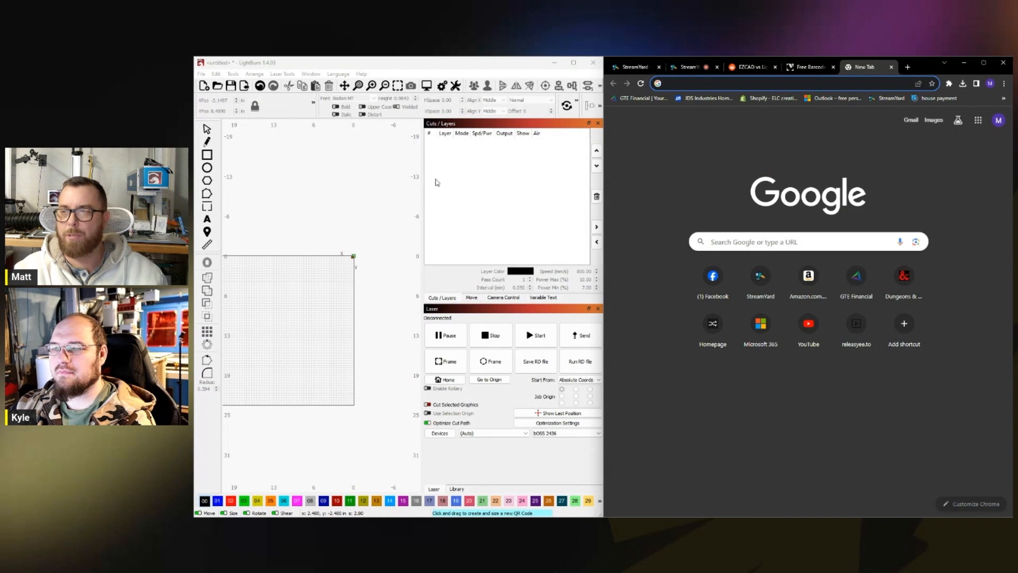
{"action": "mouse_move", "coordinate": [673, 228]}
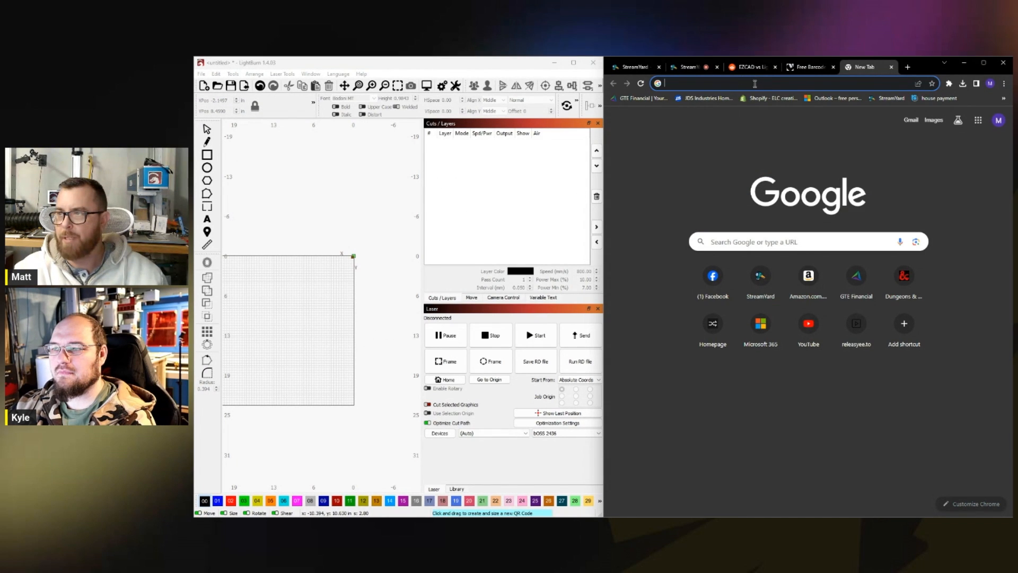
Load lasereverything.net from Chrome's address bar.
{"action": "left_click", "coordinate": [662, 258]}
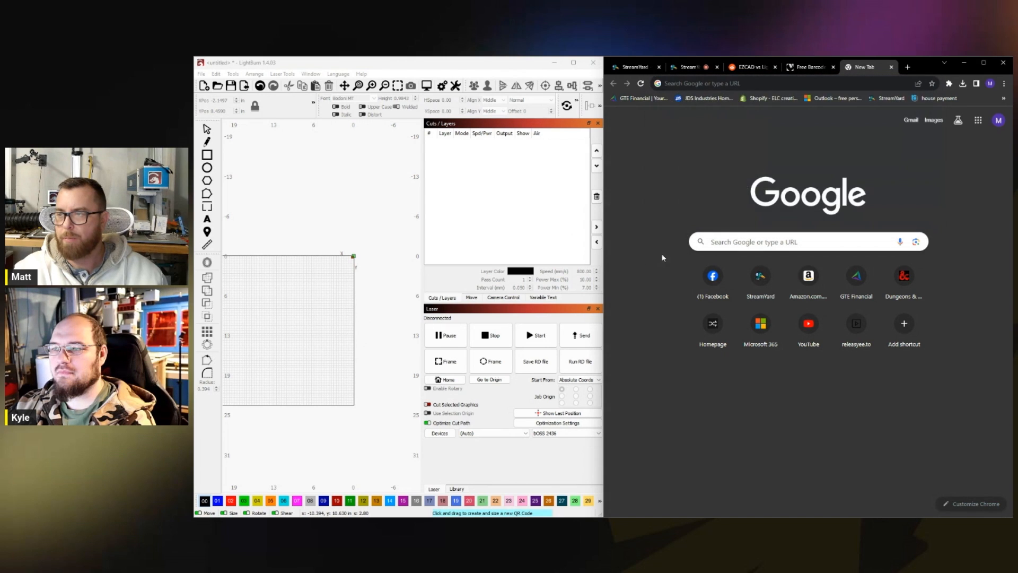
{"action": "left_click", "coordinate": [805, 242]}
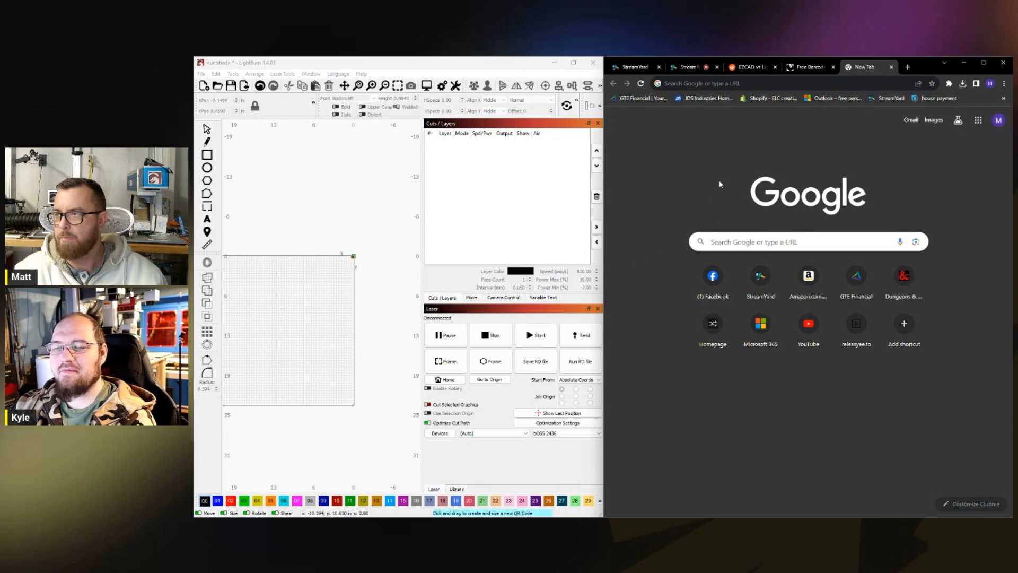
{"action": "left_click", "coordinate": [714, 83]}
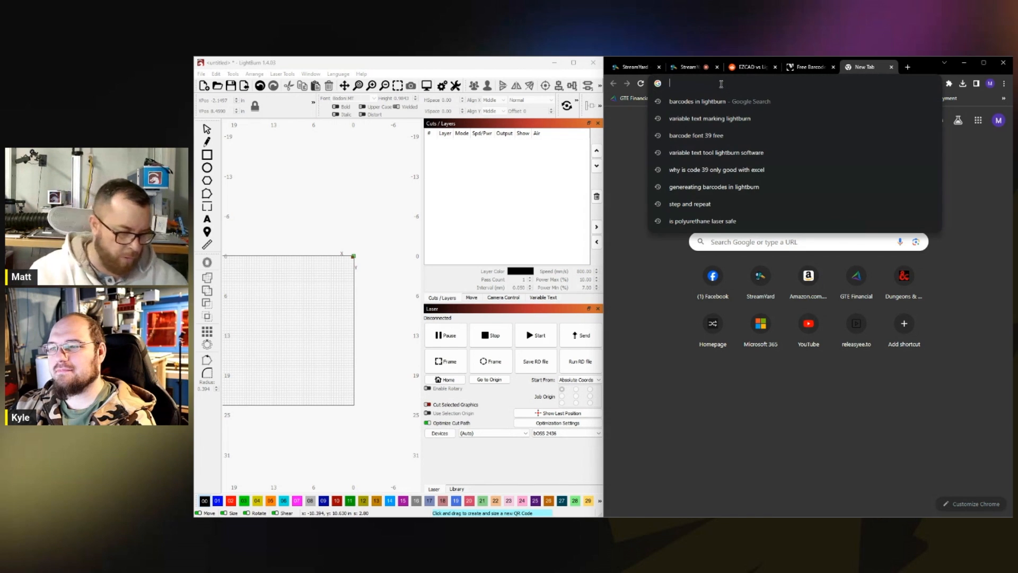
{"action": "type", "text": "lasereverything.net"}
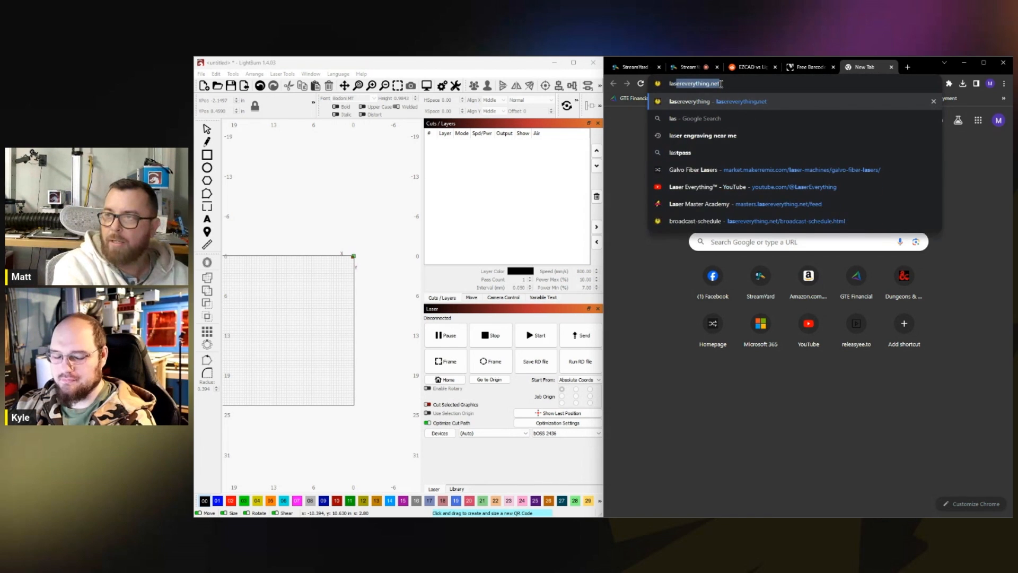
{"action": "key", "text": "Return"}
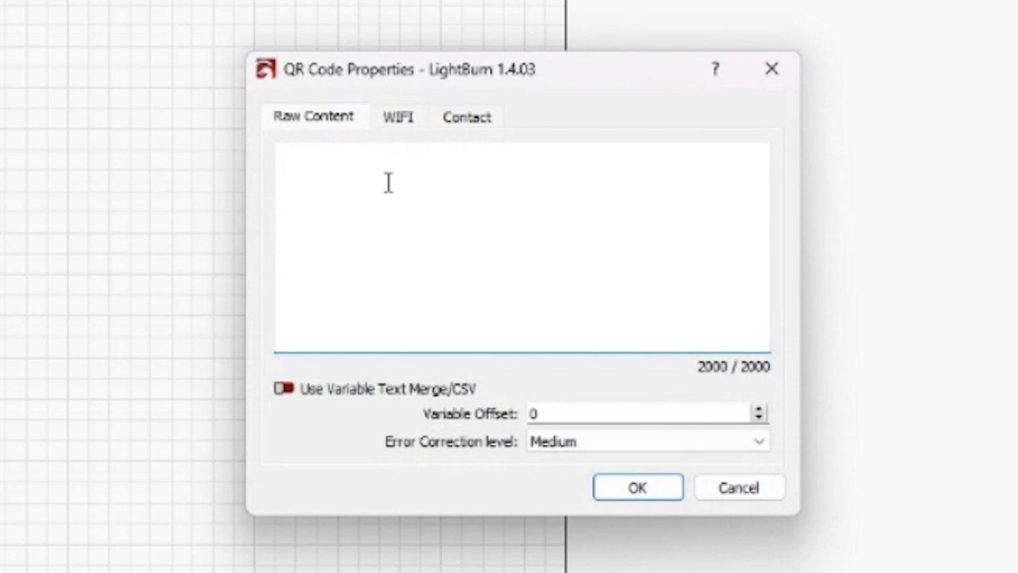
Create a QR code with raw content lasereverything.net on the workspace.
{"action": "type", "text": "laserever"}
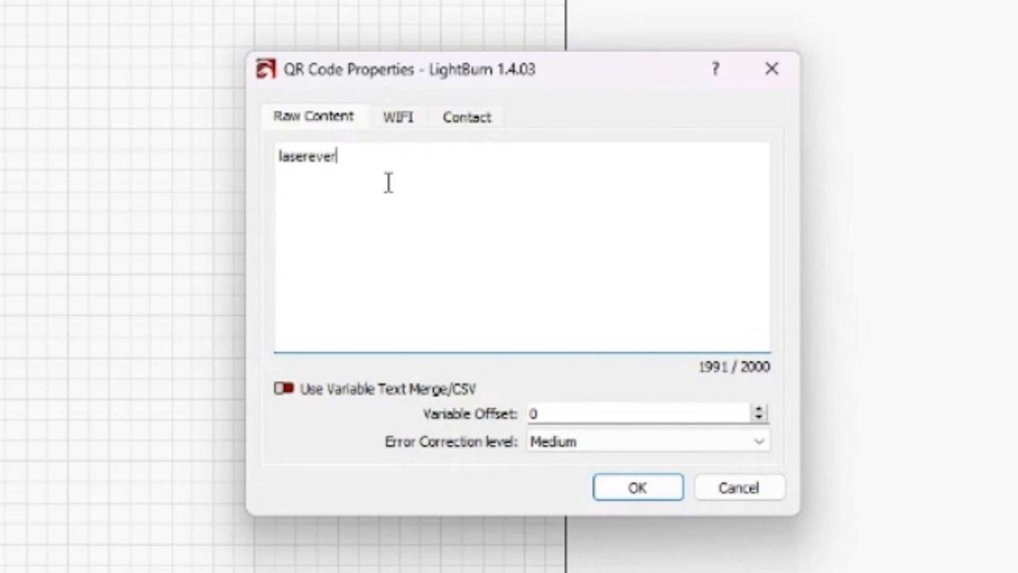
{"action": "type", "text": "ything.net"}
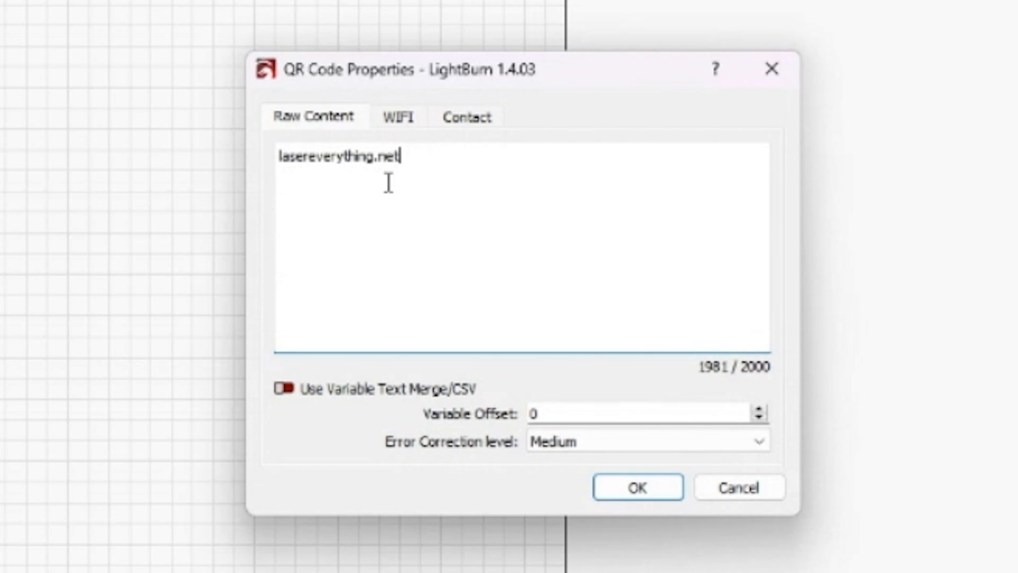
{"action": "mouse_move", "coordinate": [587, 444]}
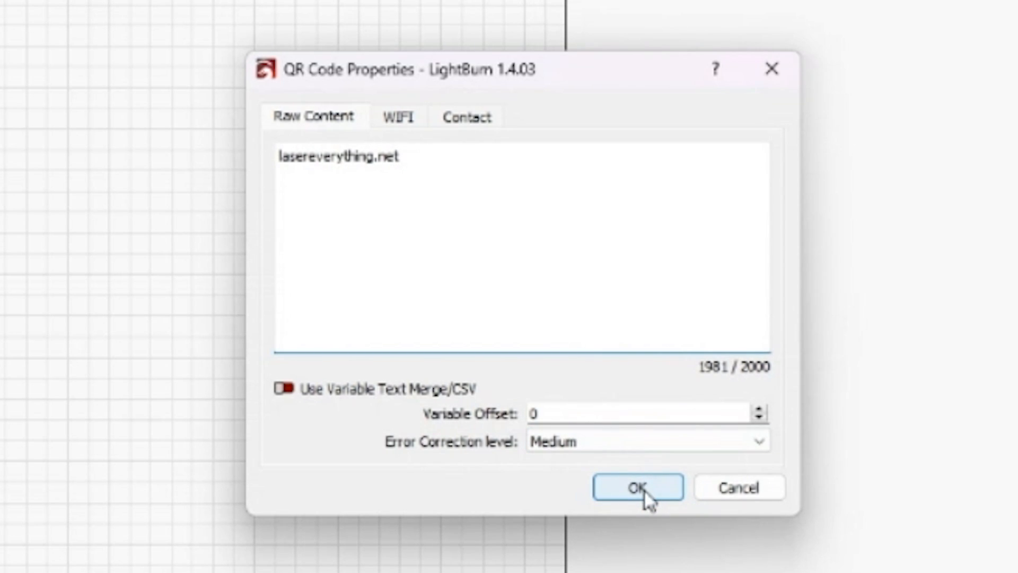
{"action": "left_click", "coordinate": [637, 487]}
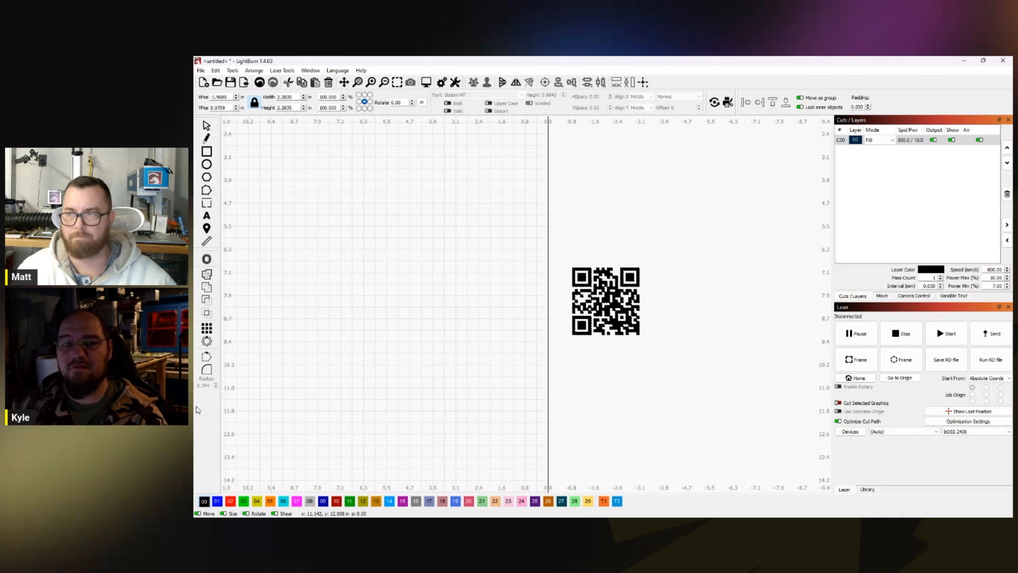
{"action": "mouse_move", "coordinate": [281, 279]}
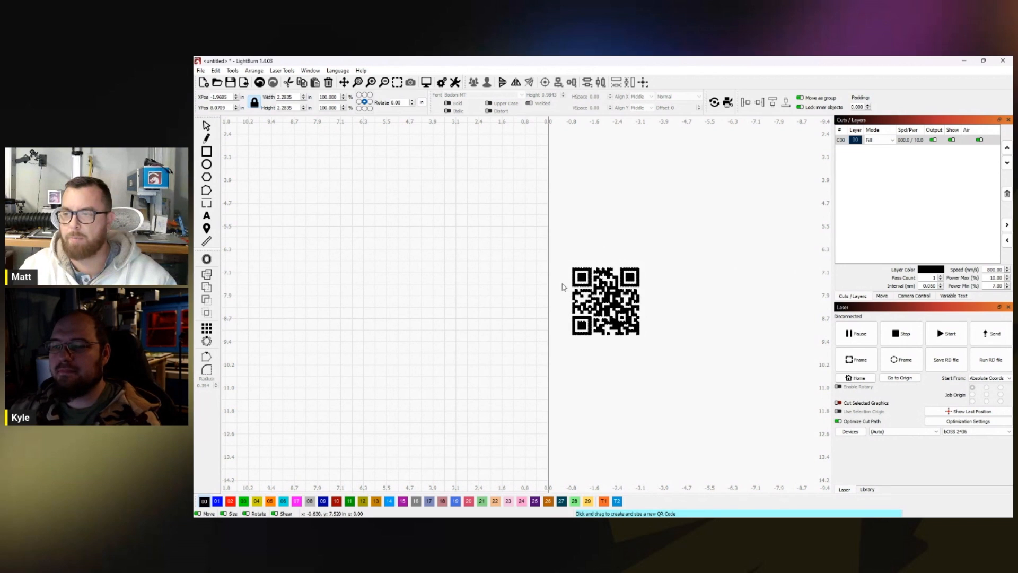
Change the QR code's raw content to the lightburn-square.png image URL from lightburnsoftware.com.
{"action": "double_click", "coordinate": [604, 300]}
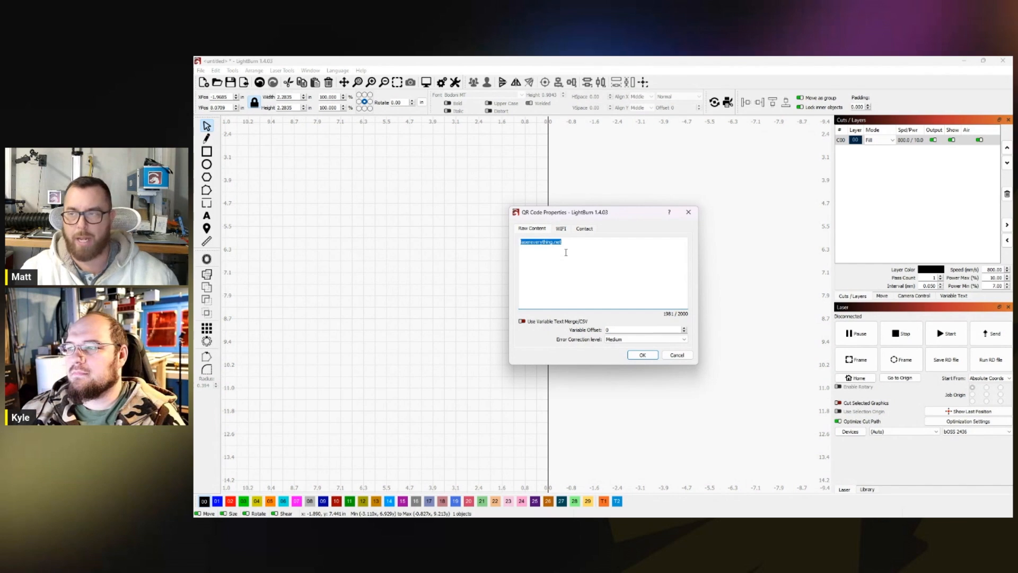
{"action": "mouse_move", "coordinate": [614, 248]}
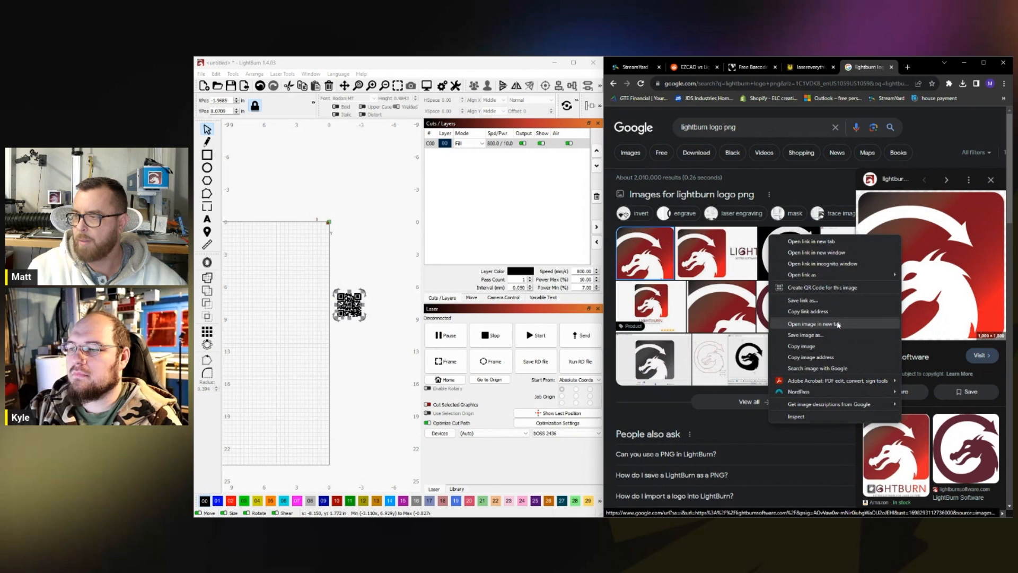
{"action": "left_click", "coordinate": [811, 324]}
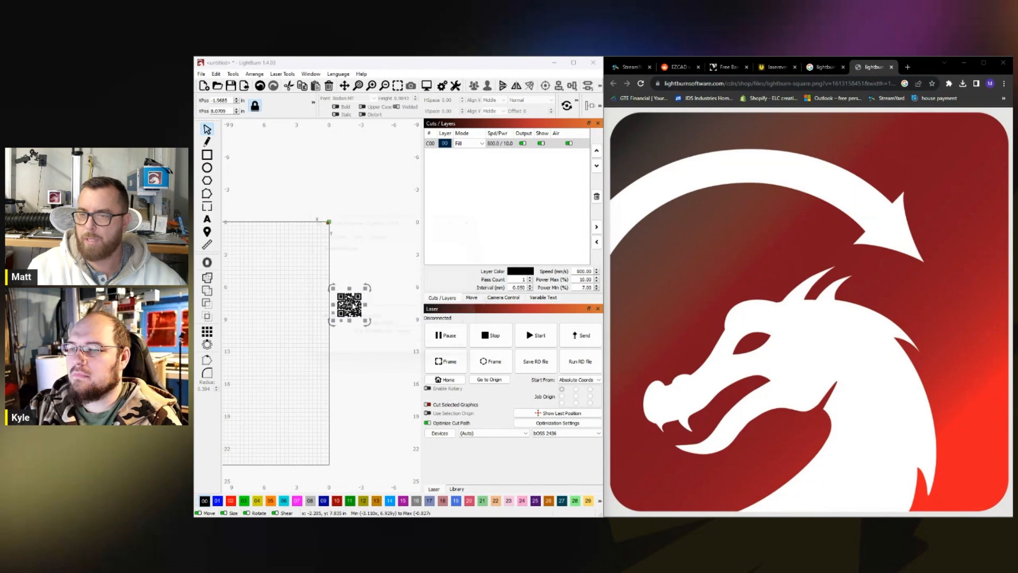
{"action": "double_click", "coordinate": [348, 308]}
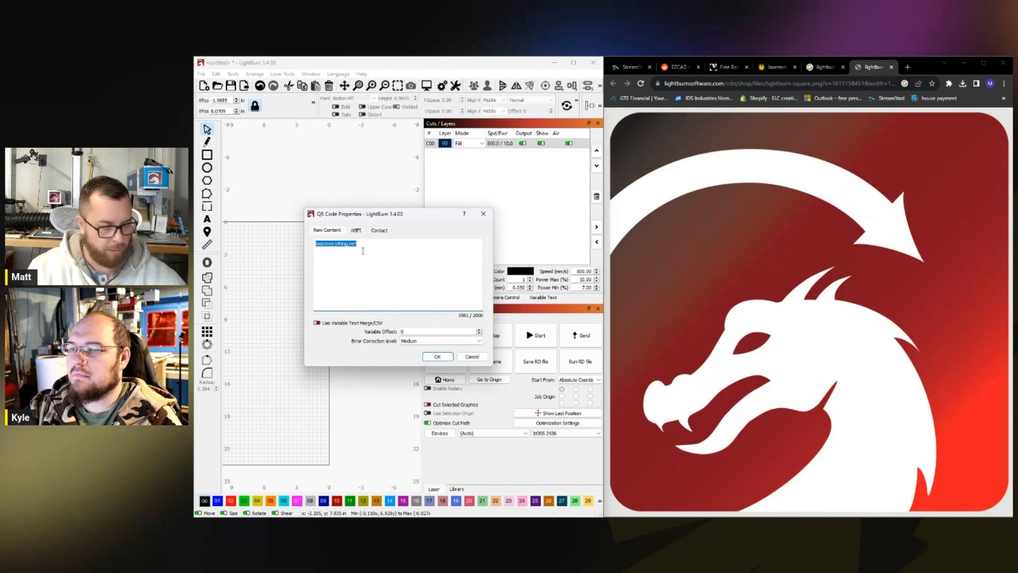
{"action": "type", "text": "https://lightburnsoftware.com/cdn/shop/files/lightburn-square.png?v=1613158451&width=1000"}
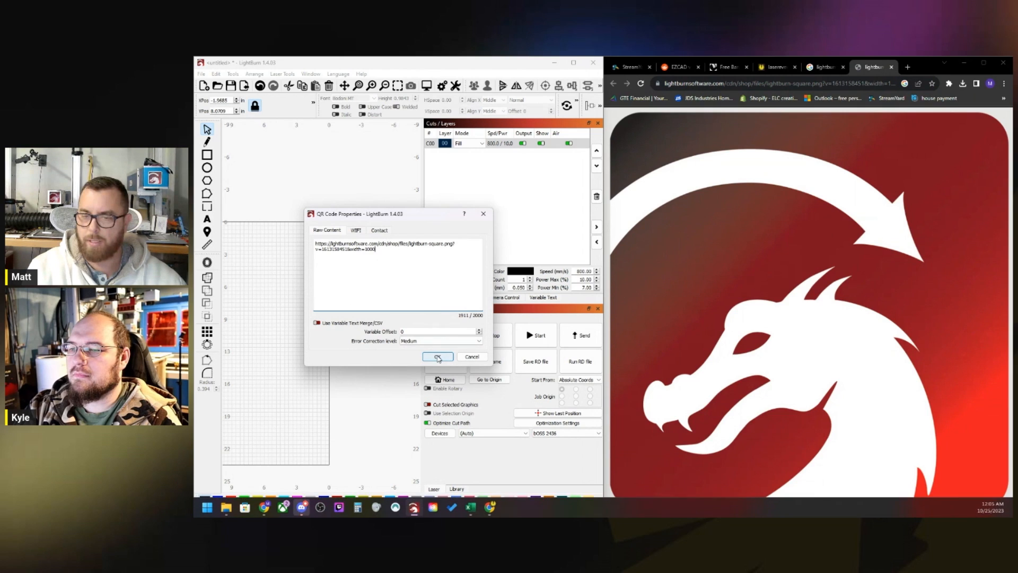
{"action": "left_click", "coordinate": [438, 358]}
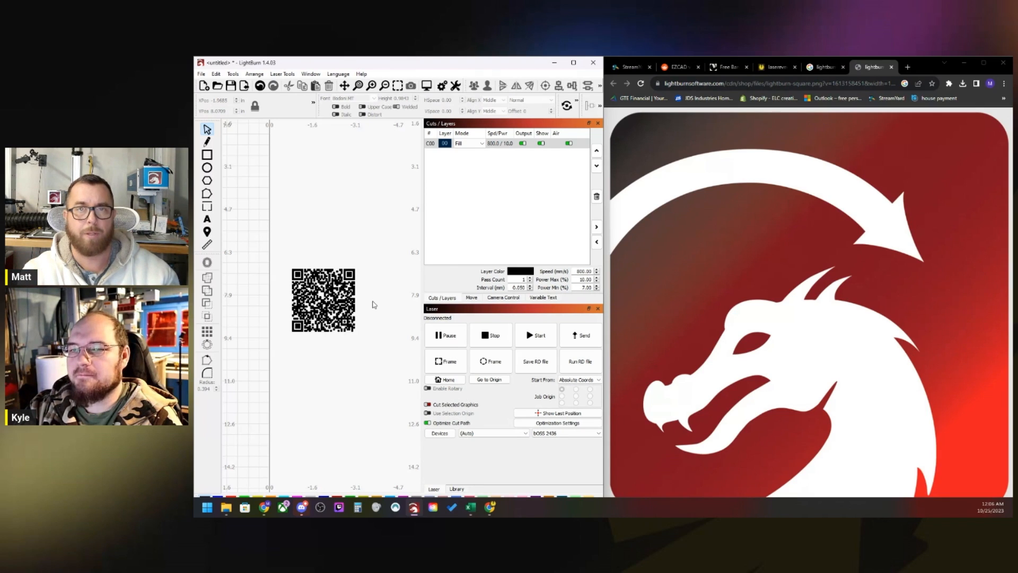
Enter the Wi‑Fi network name on the QR code's WIFI tab.
{"action": "double_click", "coordinate": [323, 301]}
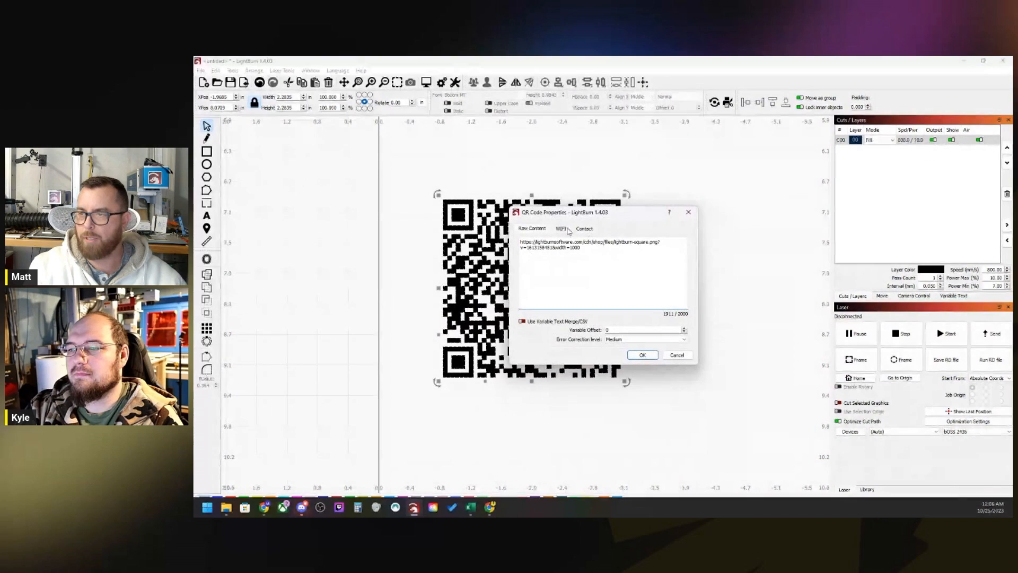
{"action": "left_click", "coordinate": [561, 228]}
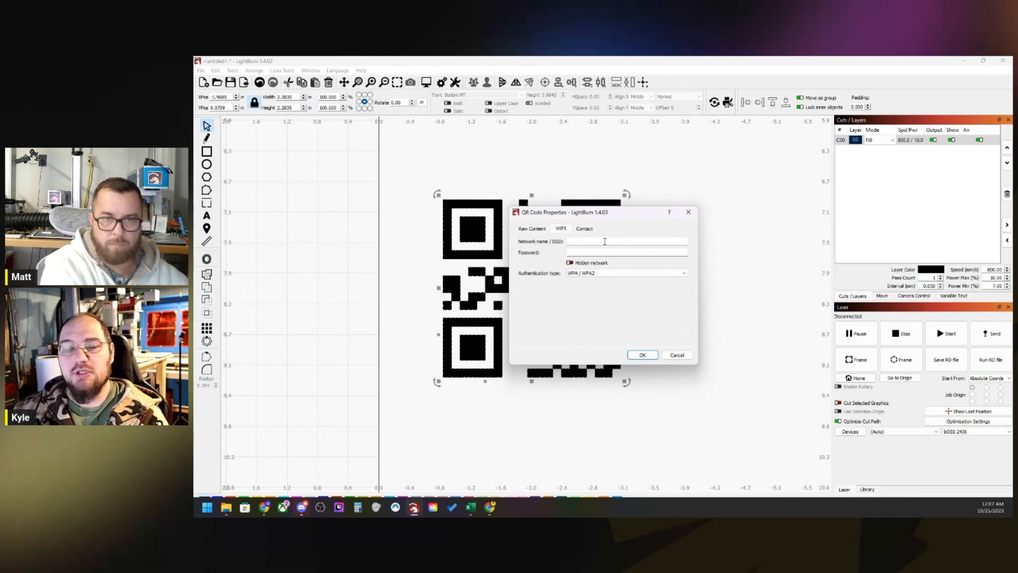
{"action": "type", "text": "bod"}
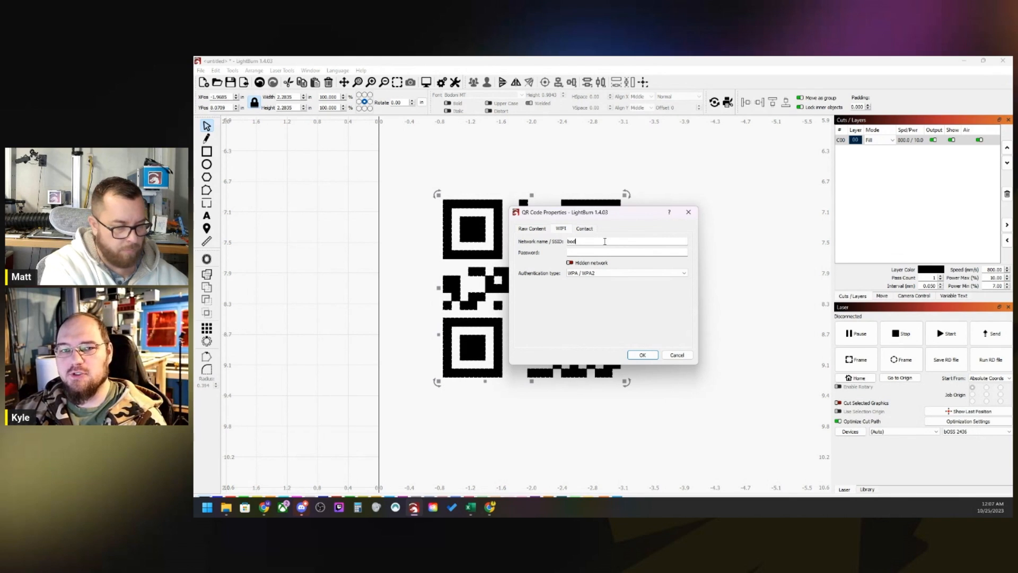
{"action": "type", "text": "dsquad"}
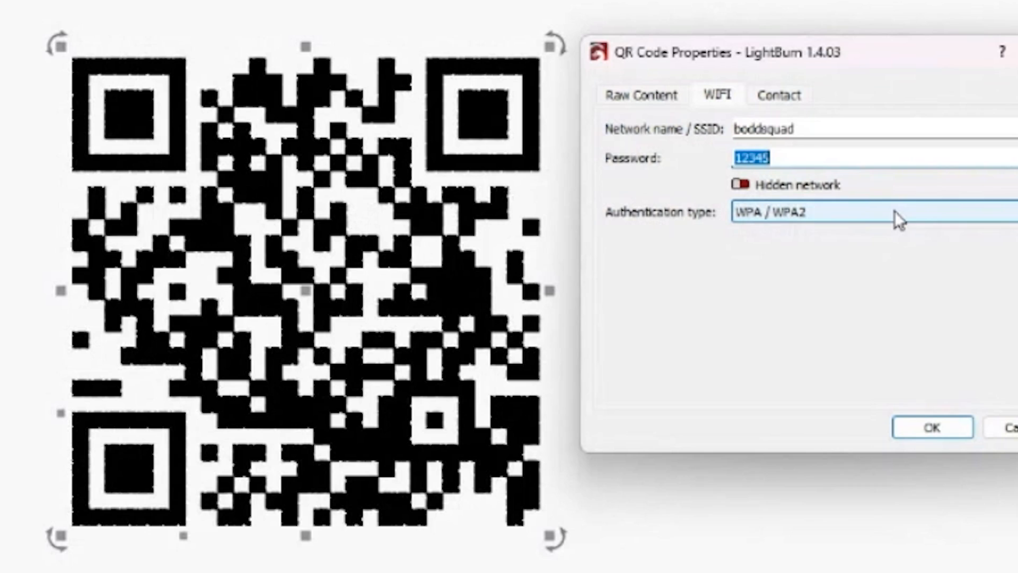
Keep WPA/WPA2 authentication, leave Hidden network off and complete the password.
{"action": "left_click", "coordinate": [870, 212]}
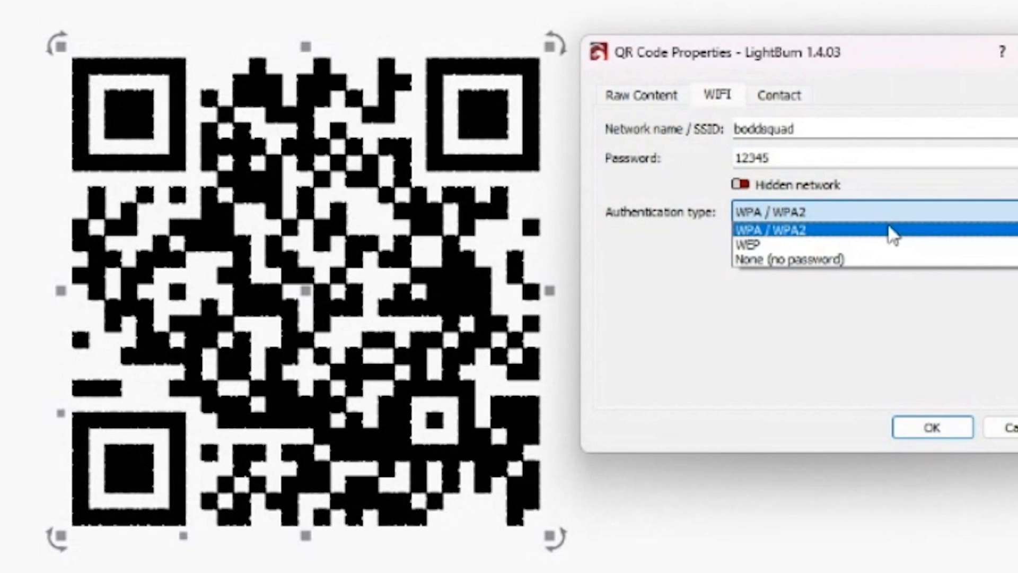
{"action": "left_click", "coordinate": [773, 230]}
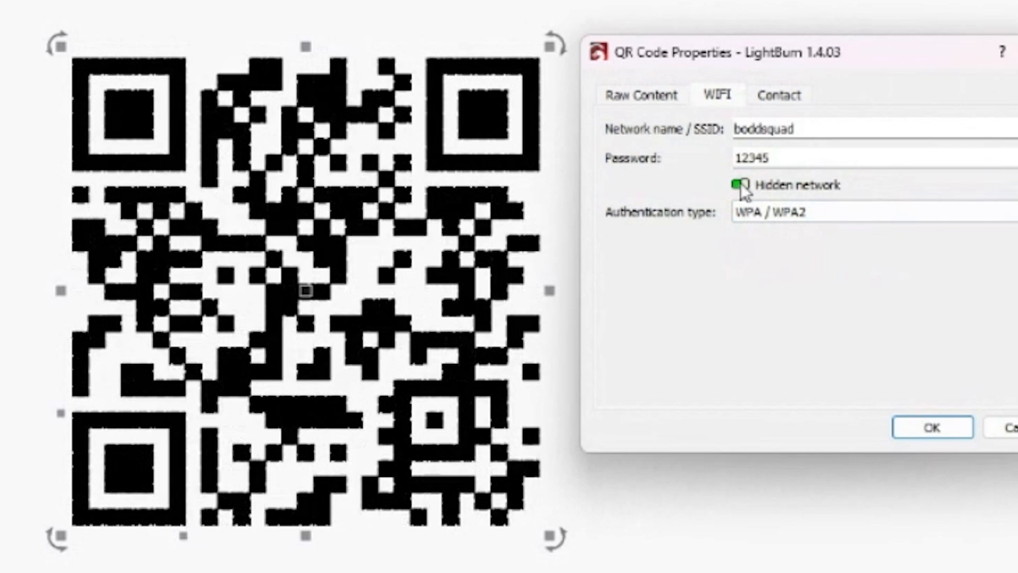
{"action": "left_click", "coordinate": [742, 185]}
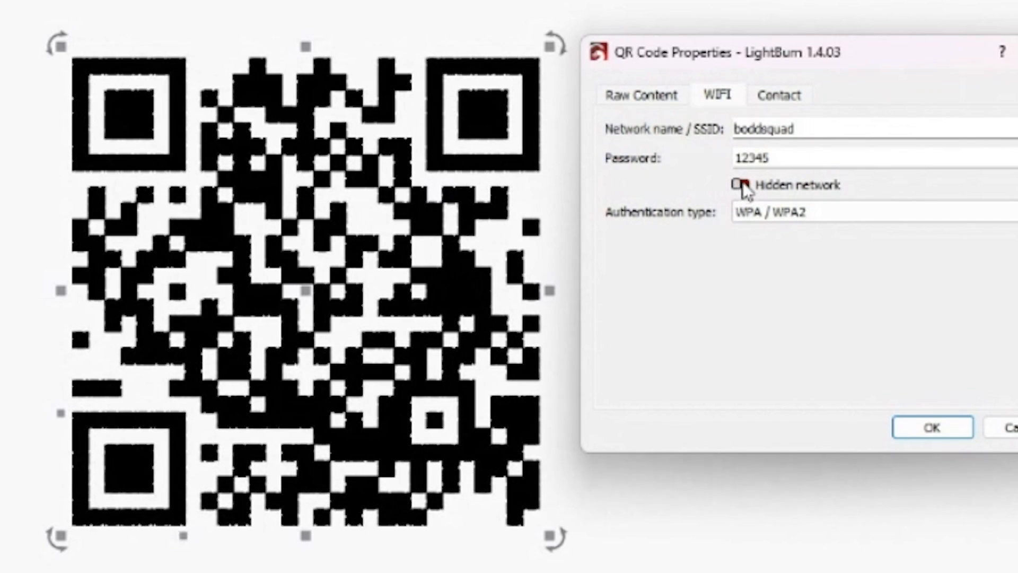
{"action": "left_click", "coordinate": [739, 184]}
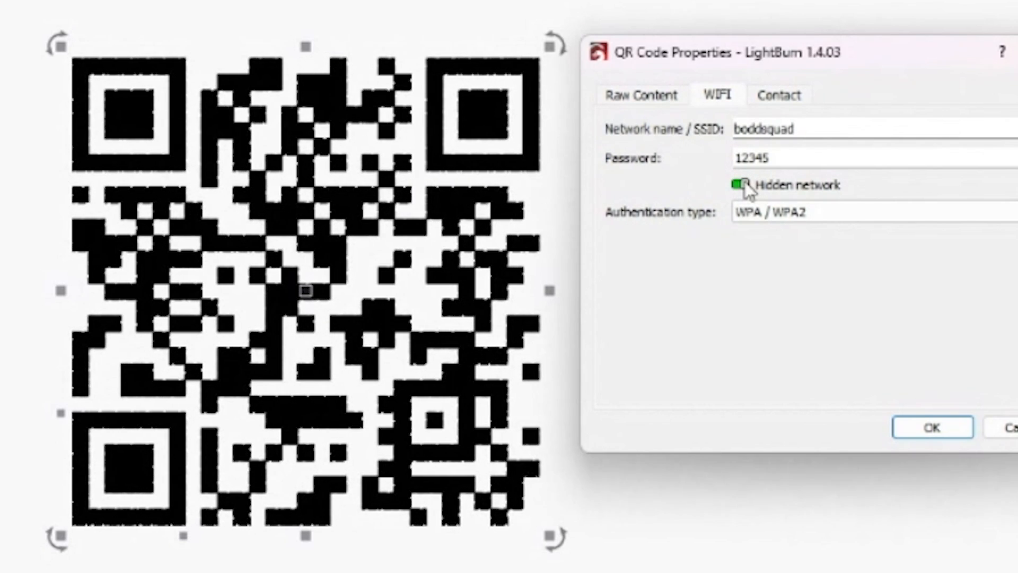
{"action": "left_click", "coordinate": [739, 185]}
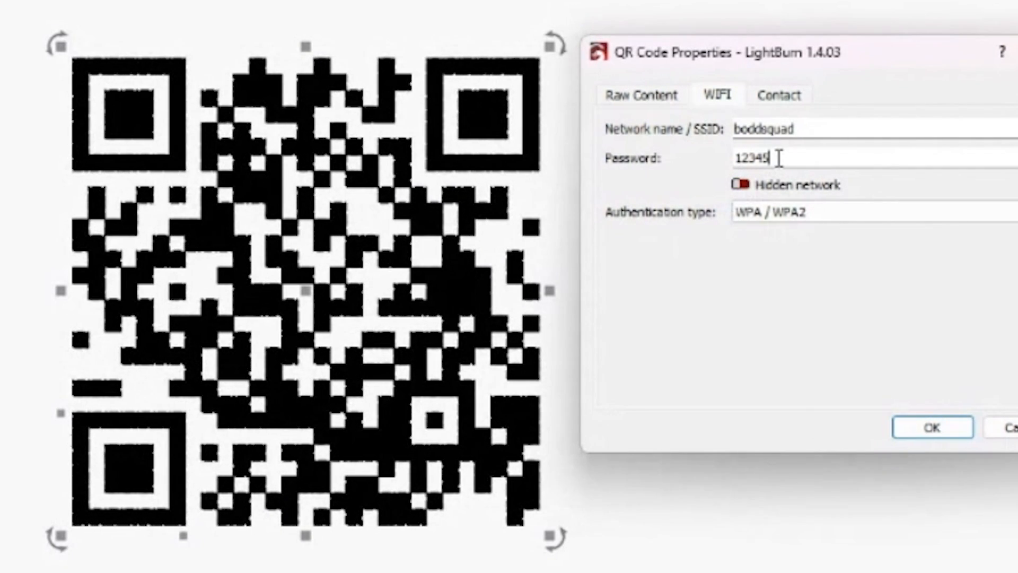
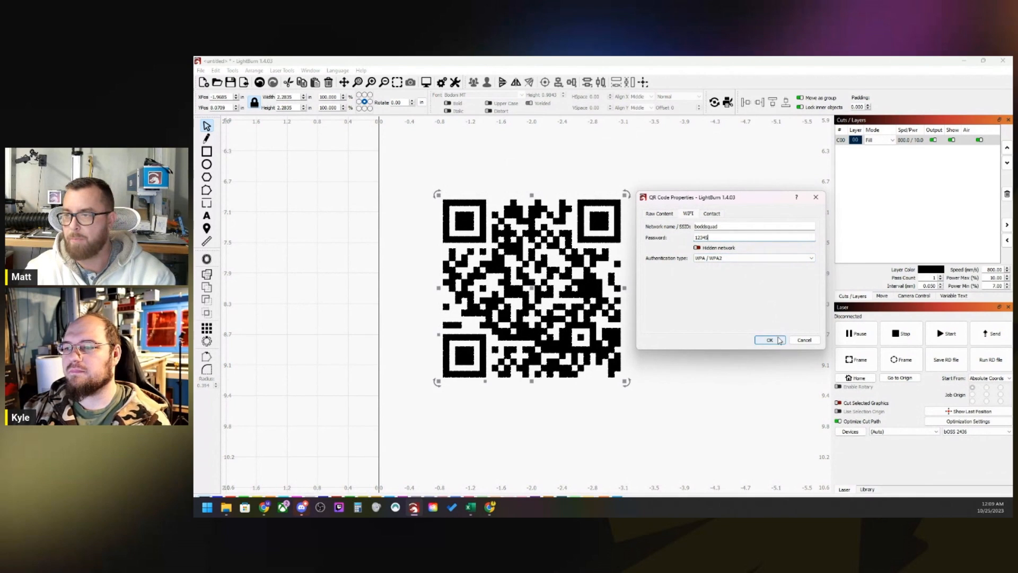
{"action": "mouse_move", "coordinate": [730, 287]}
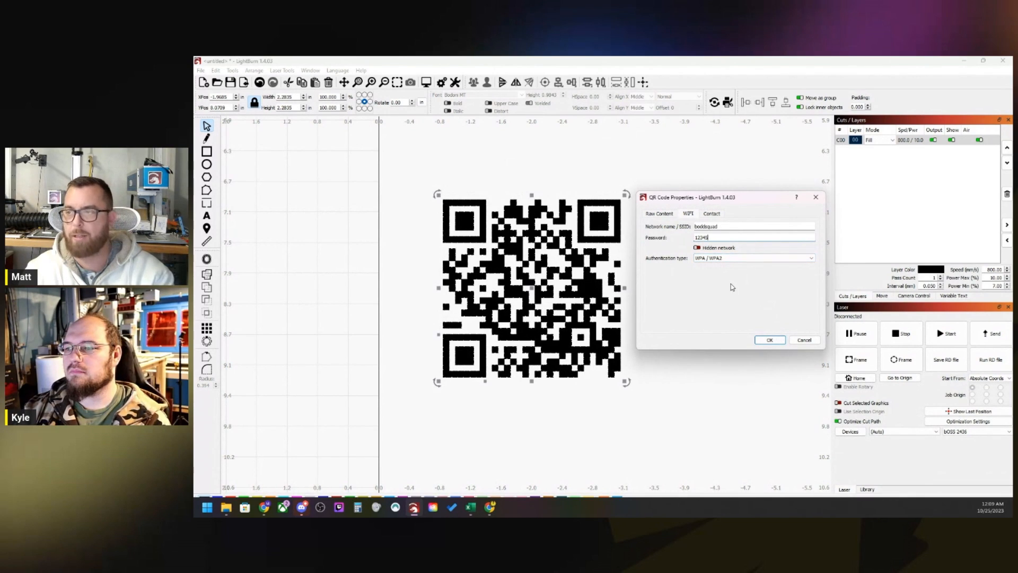
Apply the Wi‑Fi details so the QR code encodes the network login.
{"action": "left_click", "coordinate": [770, 339]}
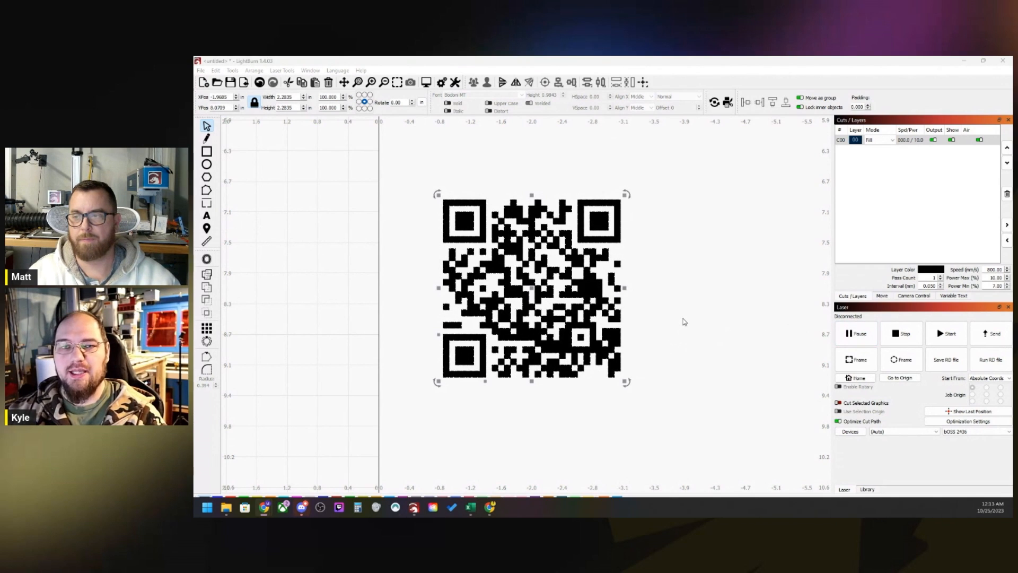
{"action": "mouse_move", "coordinate": [666, 316]}
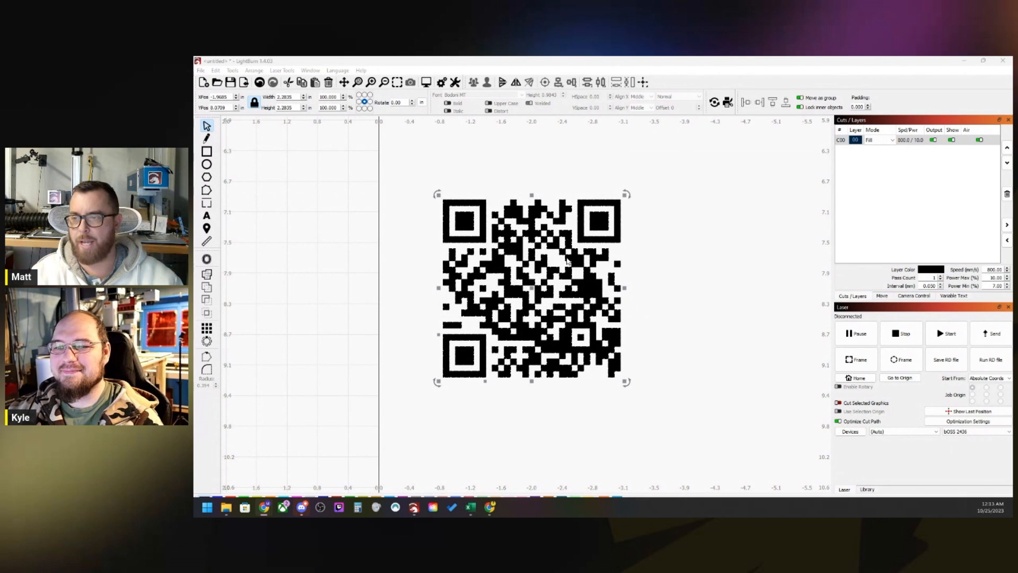
{"action": "double_click", "coordinate": [531, 285]}
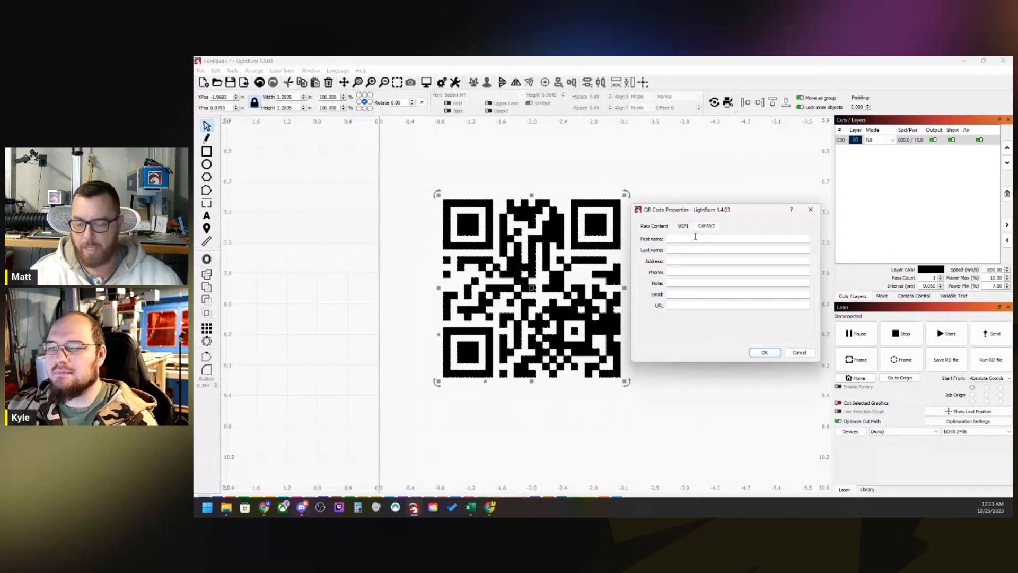
{"action": "left_click", "coordinate": [738, 239]}
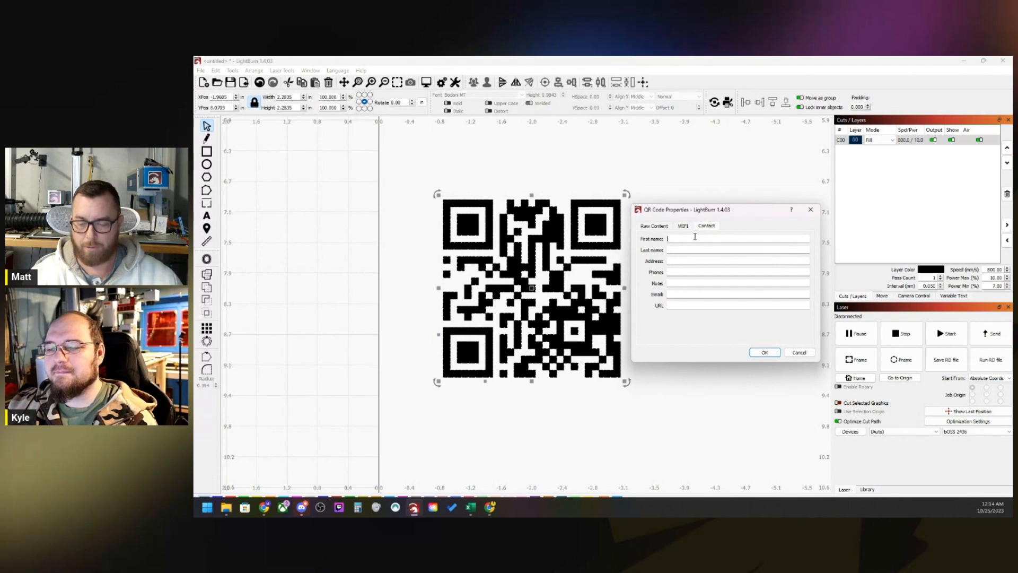
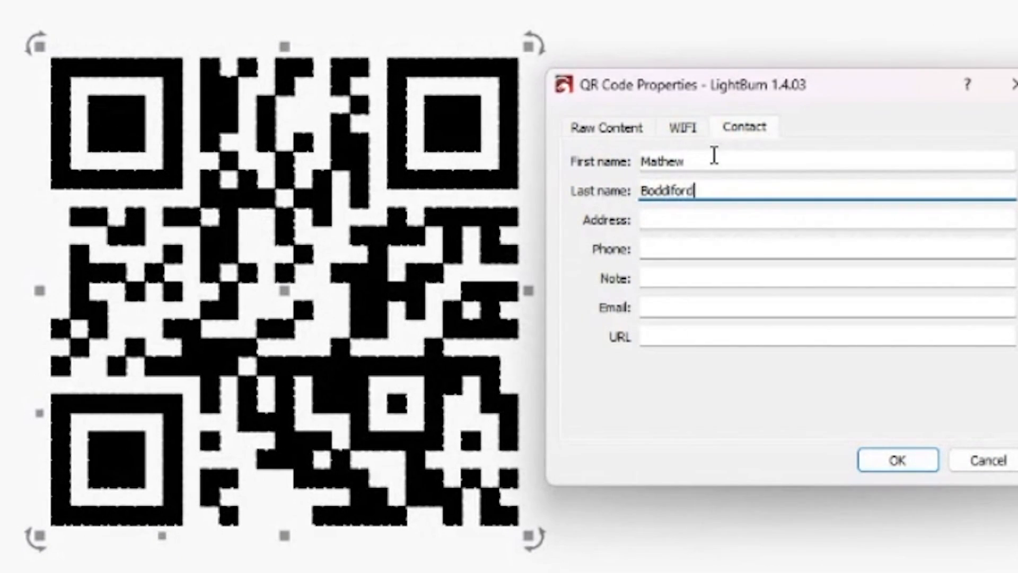
{"action": "left_click", "coordinate": [812, 221]}
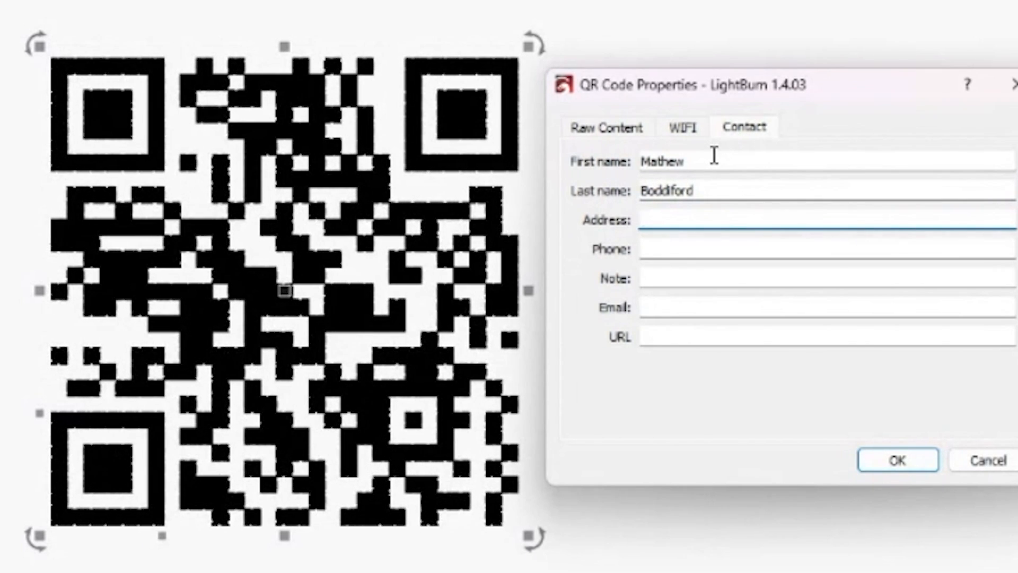
{"action": "type", "text": "12345 S"}
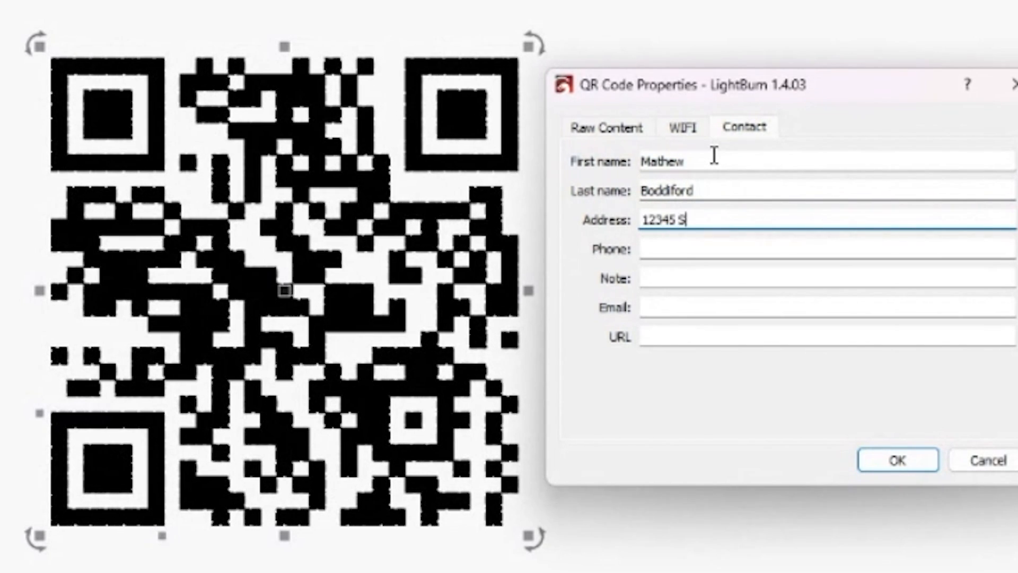
{"action": "type", "text": "paceball Lane"}
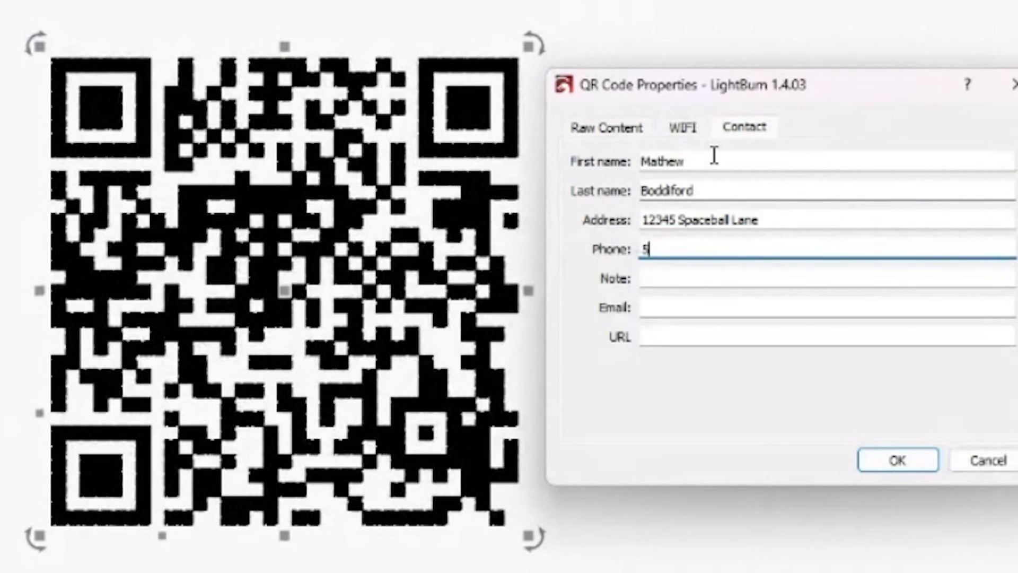
{"action": "type", "text": "55123"}
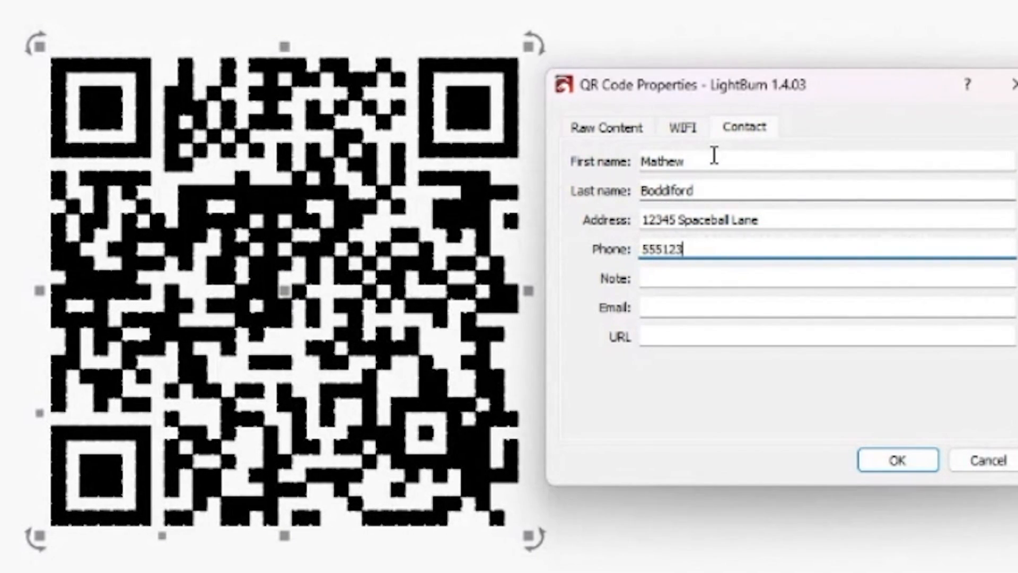
{"action": "type", "text": "4567"}
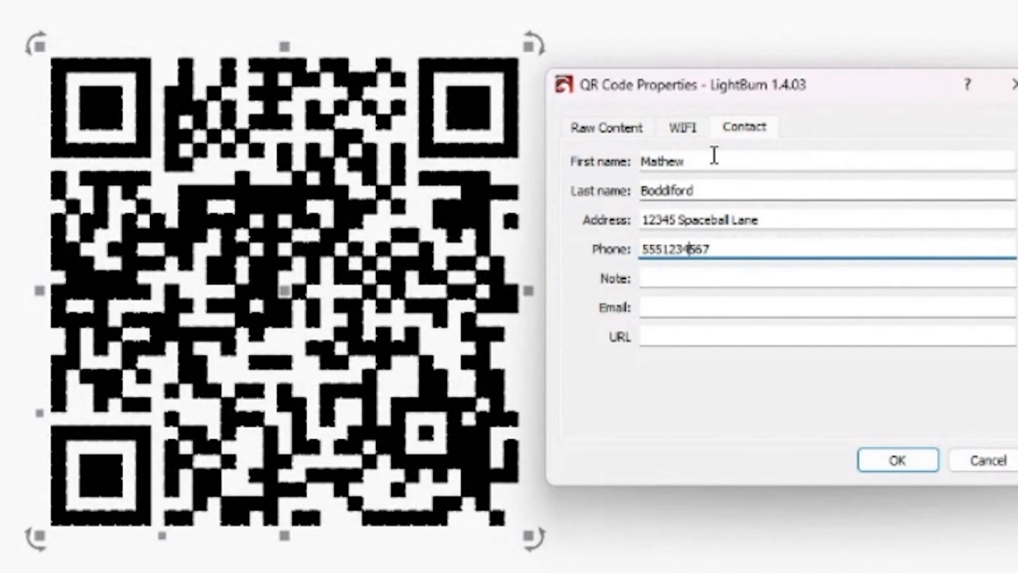
{"action": "type", "text": "-"}
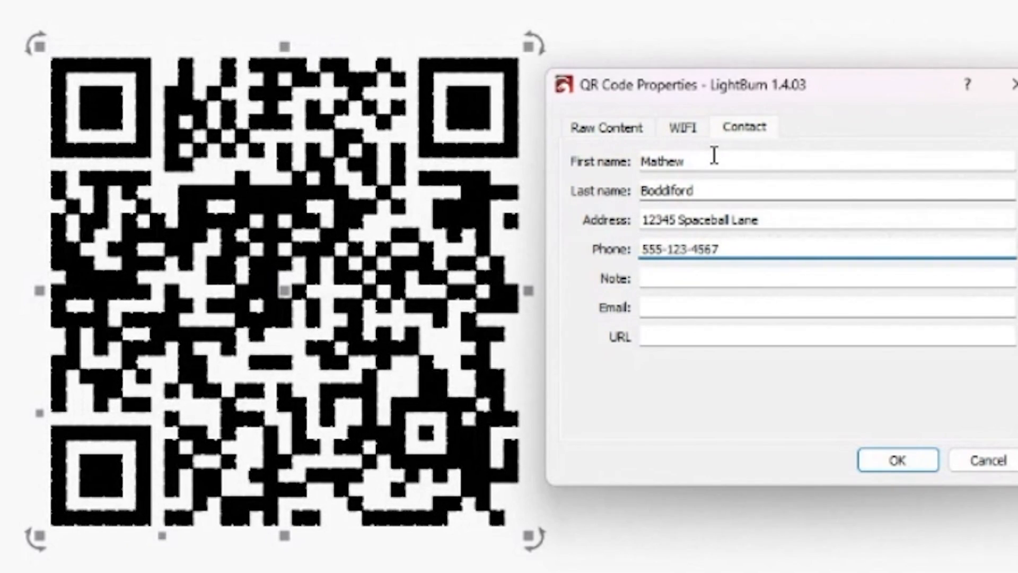
{"action": "type", "text": "Let's connect!"}
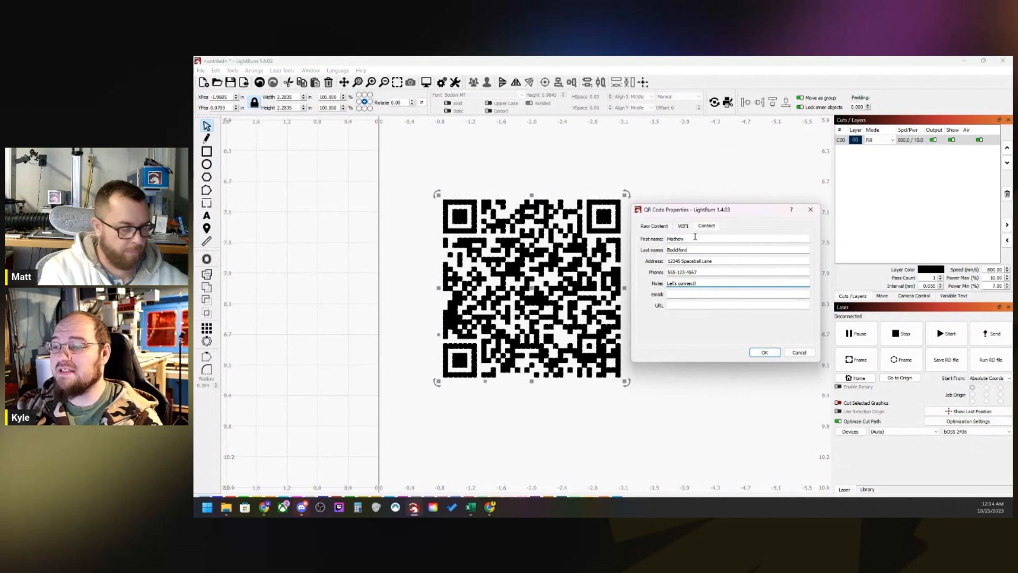
{"action": "left_click", "coordinate": [737, 294]}
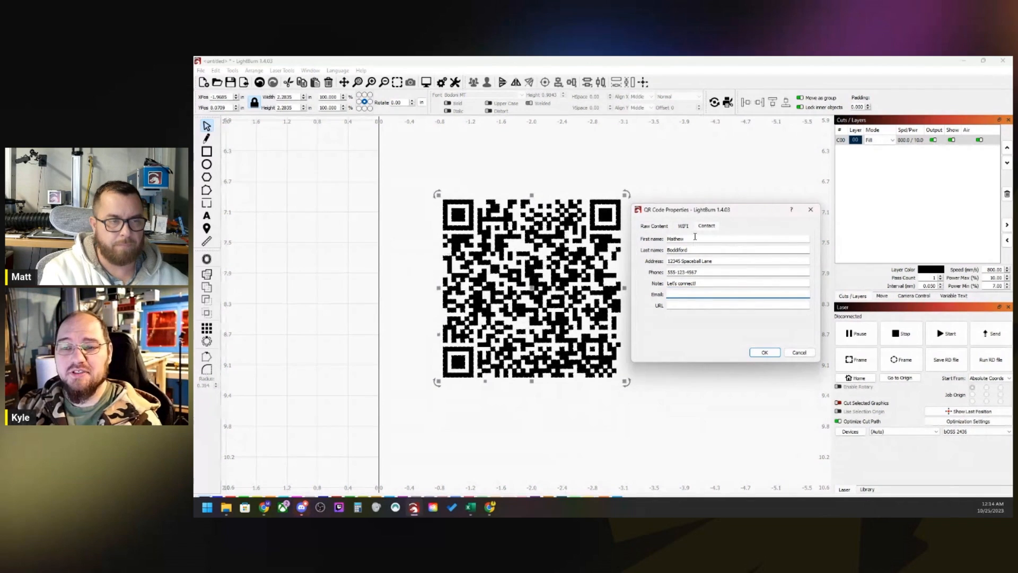
{"action": "double_click", "coordinate": [681, 283]}
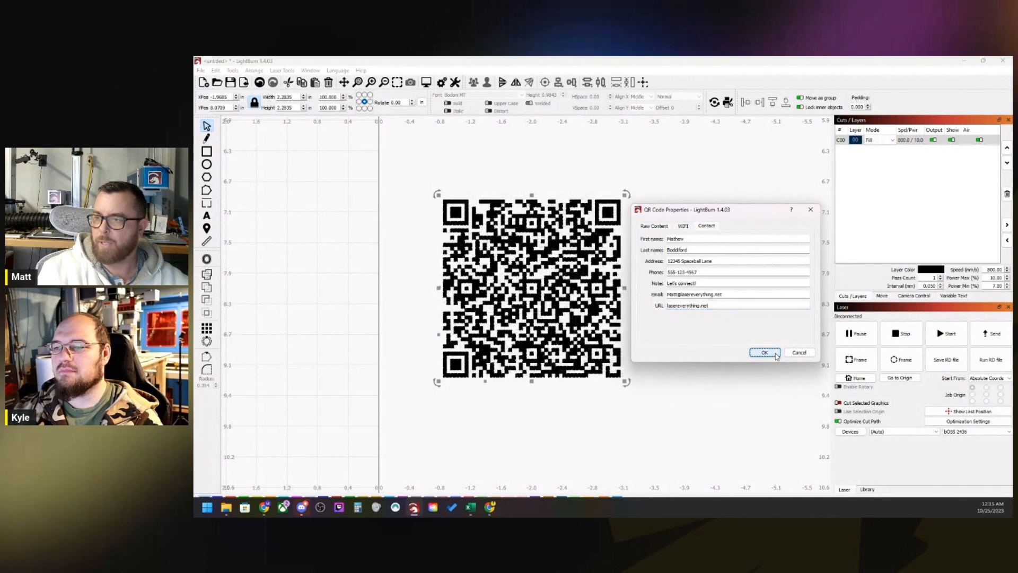
Apply the contact details so the QR code encodes the contact card.
{"action": "left_click", "coordinate": [764, 352]}
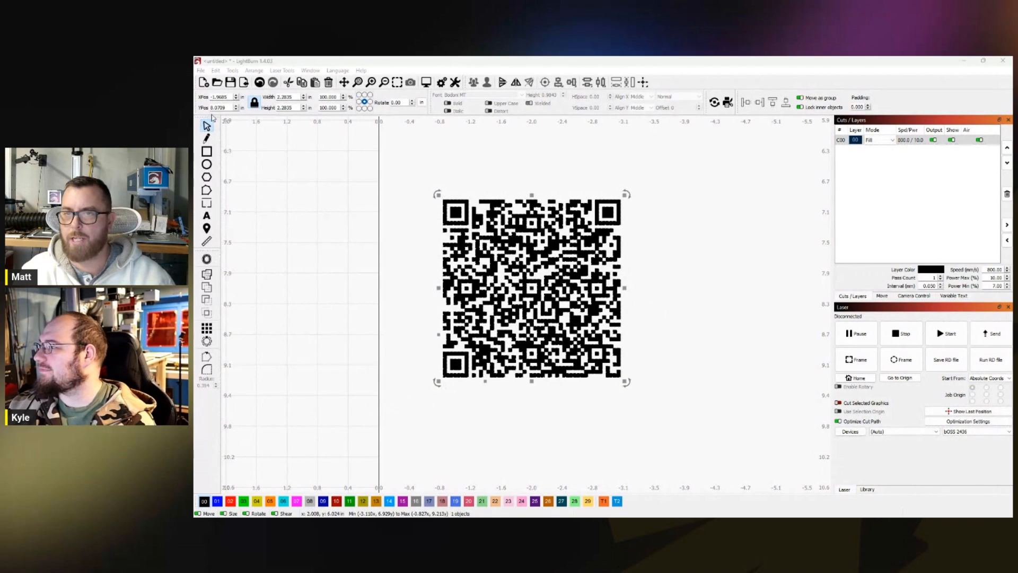
Delete the QR code and place the text 'test' on the workspace.
{"action": "key", "text": "Delete"}
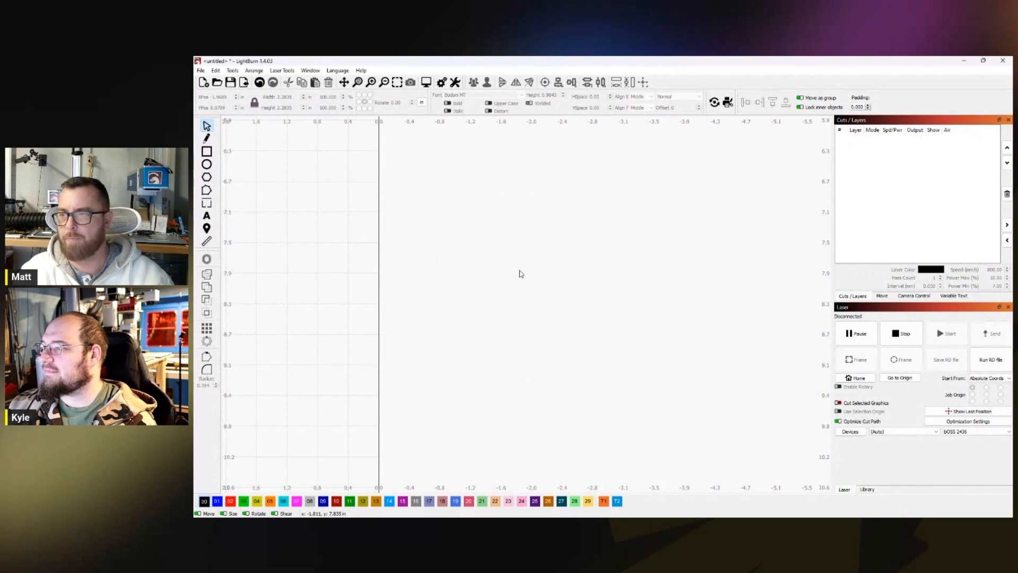
{"action": "mouse_move", "coordinate": [458, 179]}
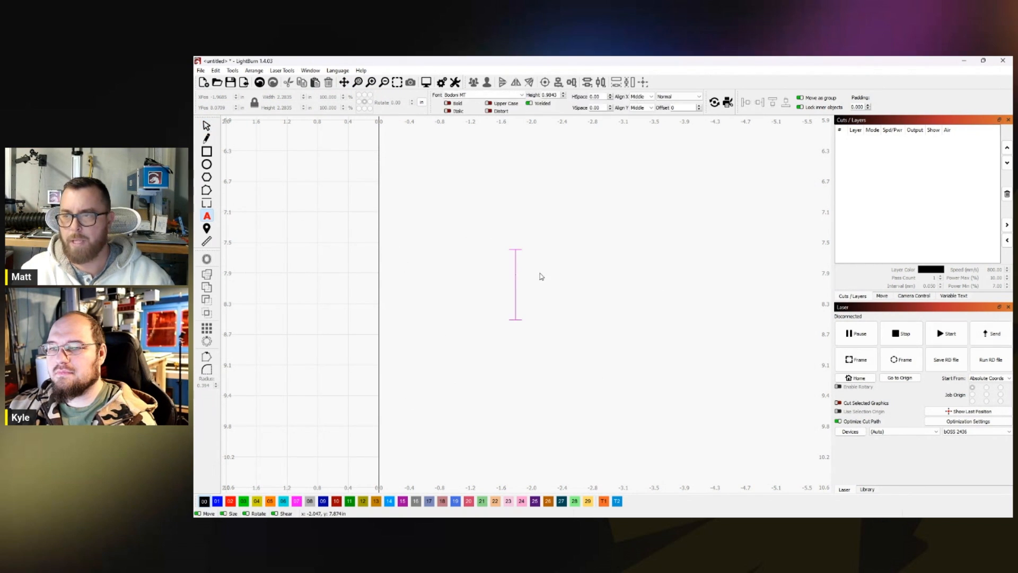
{"action": "type", "text": "test"}
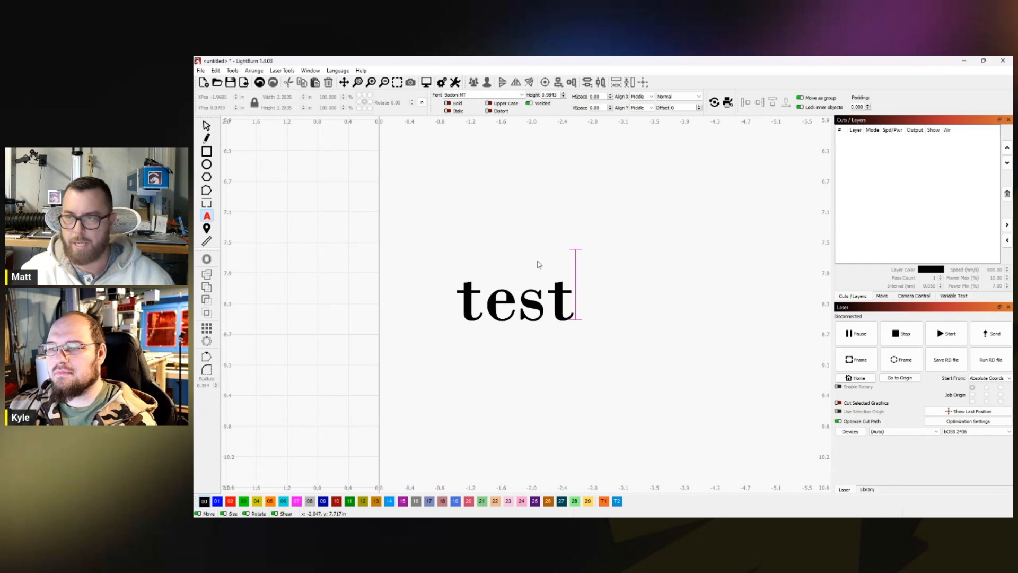
{"action": "left_click", "coordinate": [517, 297]}
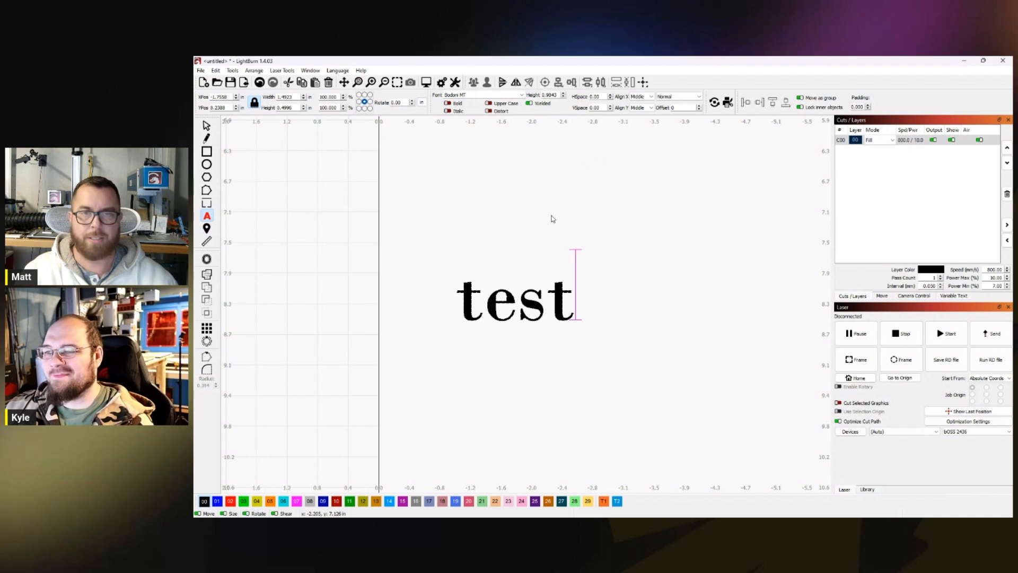
{"action": "mouse_move", "coordinate": [577, 267]}
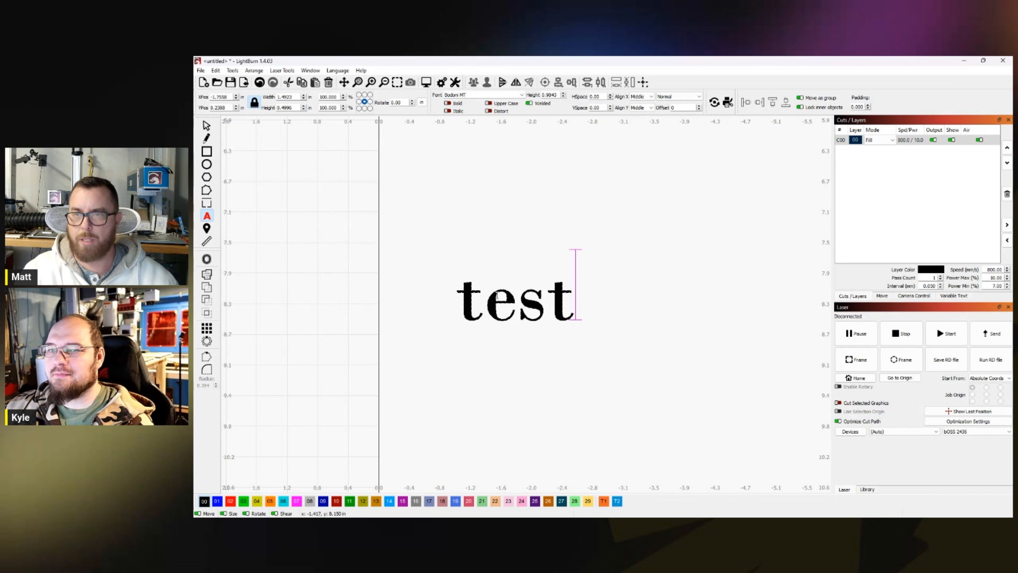
Set the 'test' text to the Free 3 of 9 font so it renders as a barcode.
{"action": "left_click", "coordinate": [522, 94]}
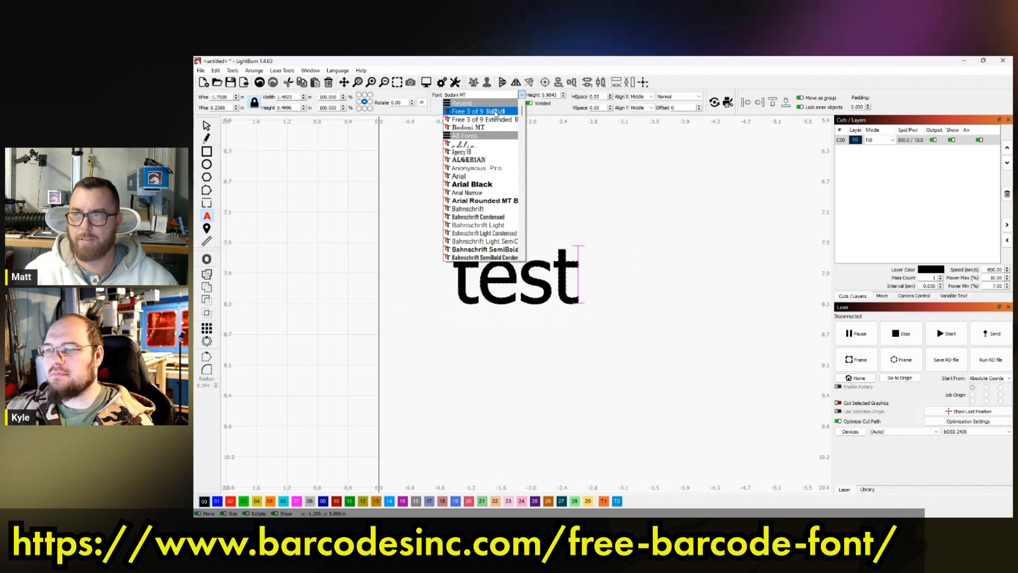
{"action": "left_click", "coordinate": [479, 112]}
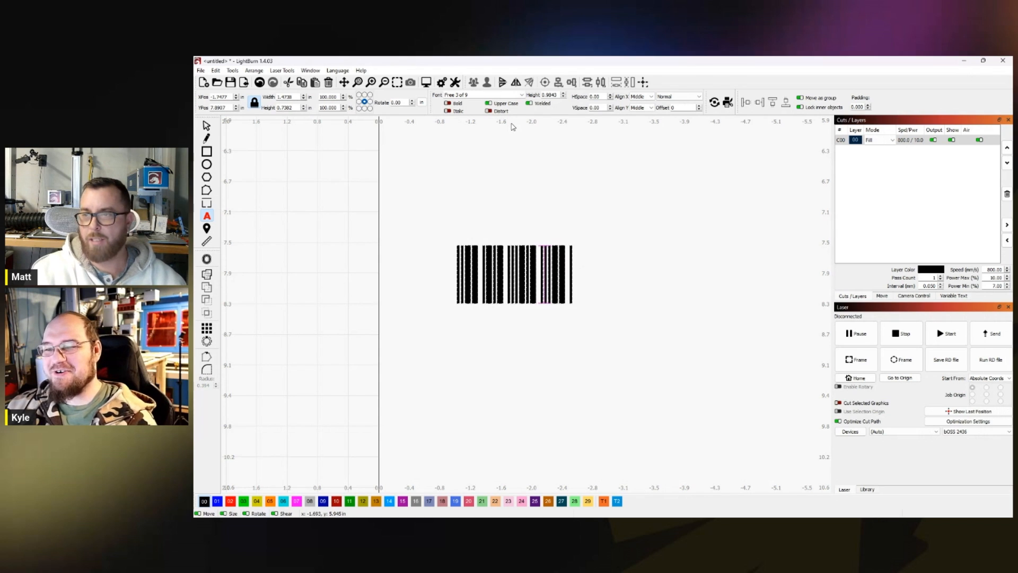
{"action": "mouse_move", "coordinate": [561, 227]}
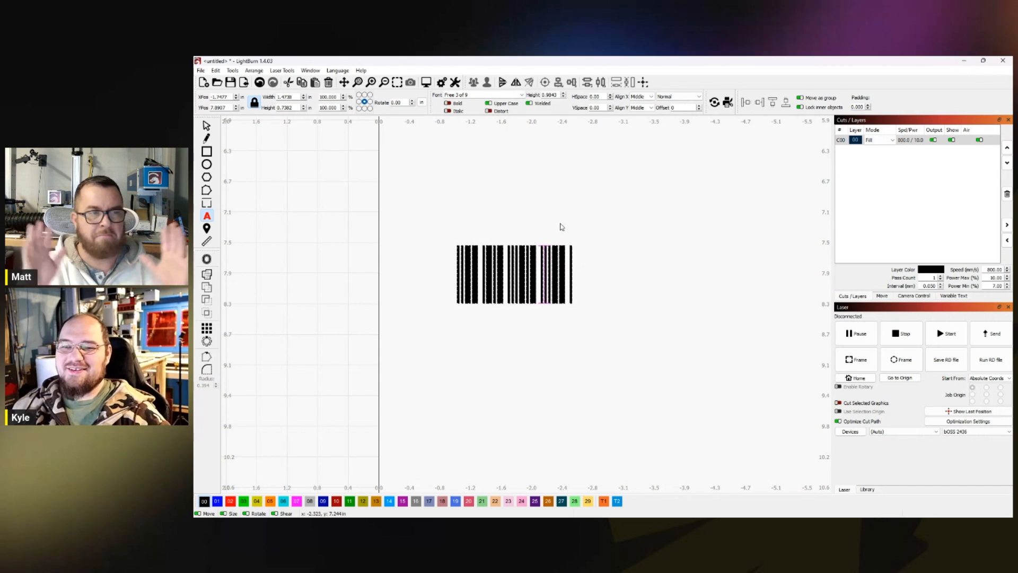
{"action": "mouse_move", "coordinate": [582, 210]}
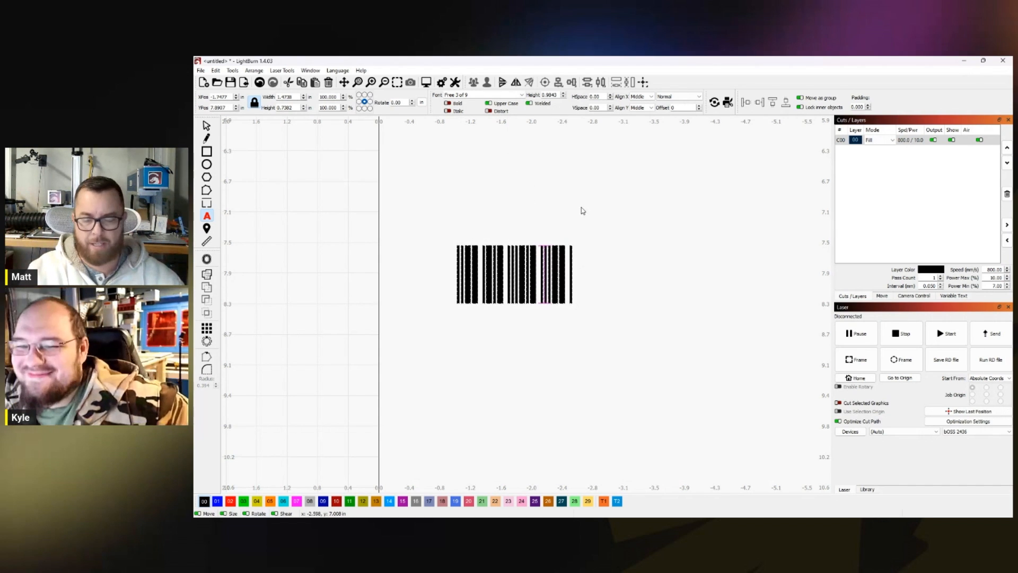
{"action": "mouse_move", "coordinate": [661, 198]}
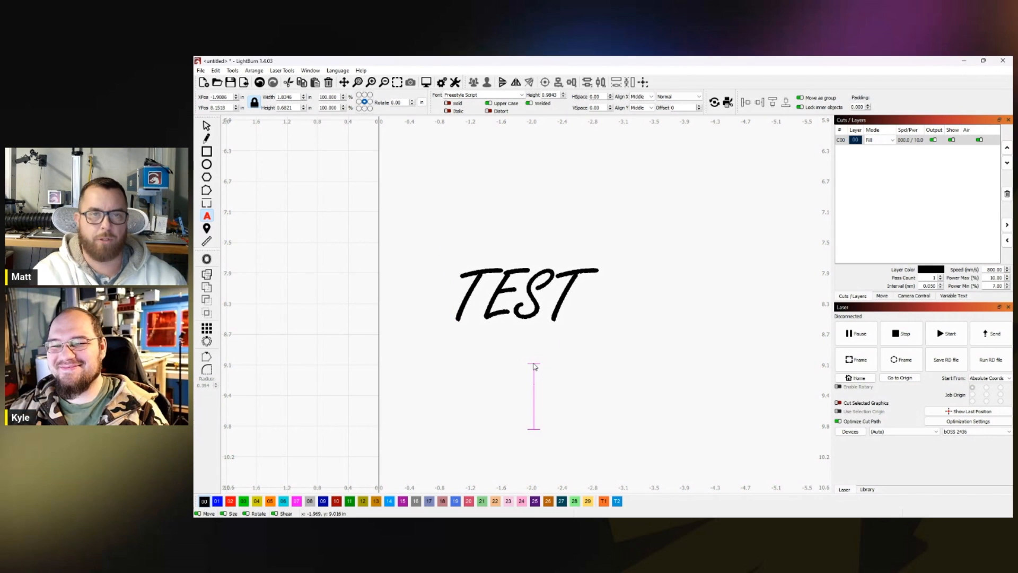
Add '*TEST*' text below the first barcode in Free 3 of 9 and select it.
{"action": "type", "text": "*"}
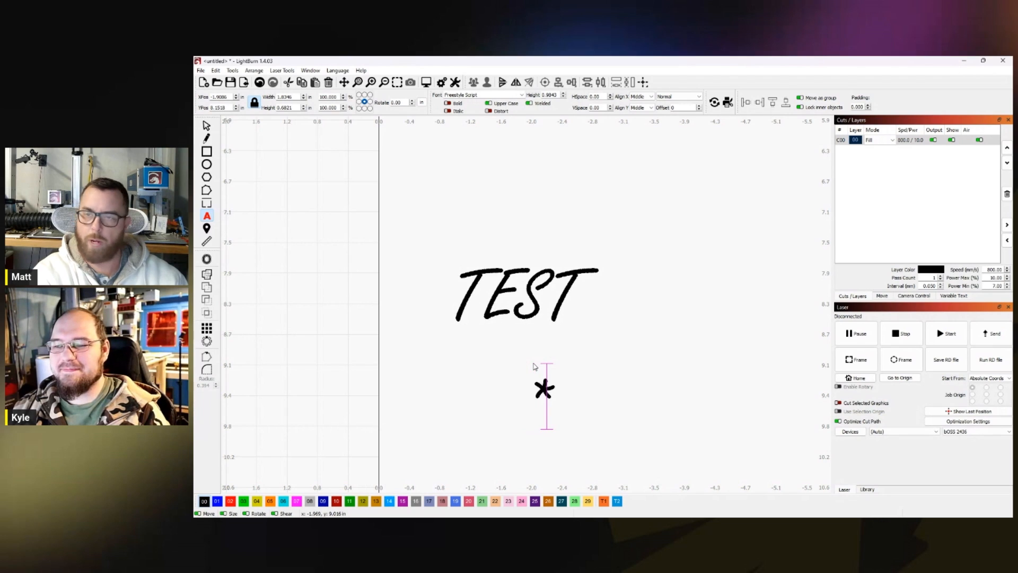
{"action": "type", "text": "T"}
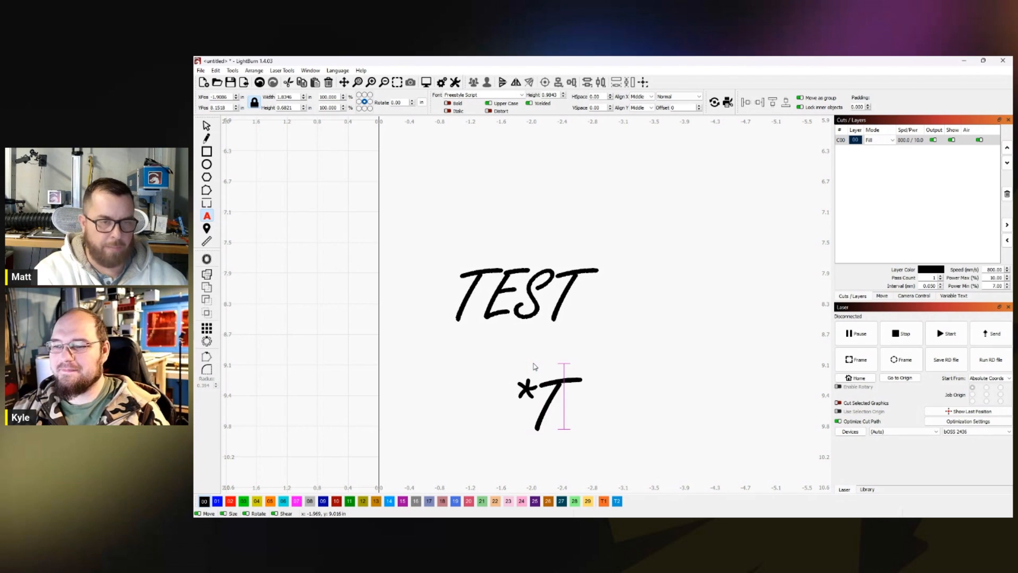
{"action": "type", "text": "EST"}
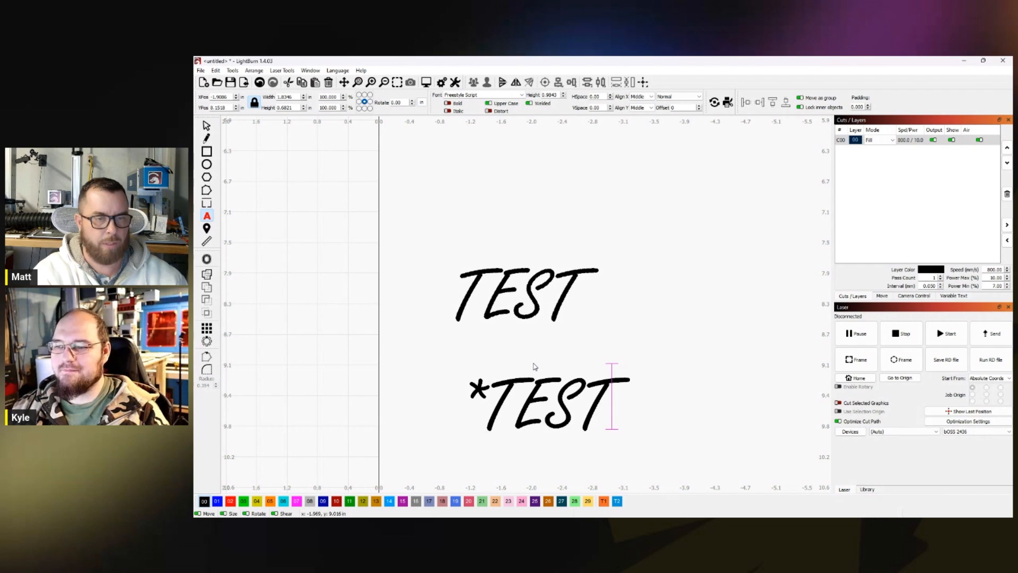
{"action": "type", "text": "*"}
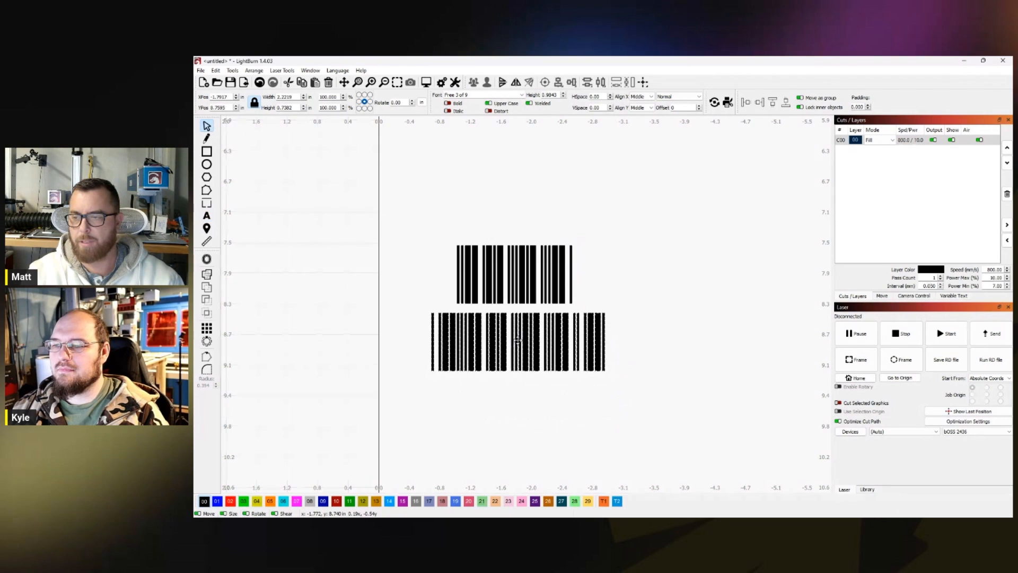
{"action": "left_click", "coordinate": [518, 343]}
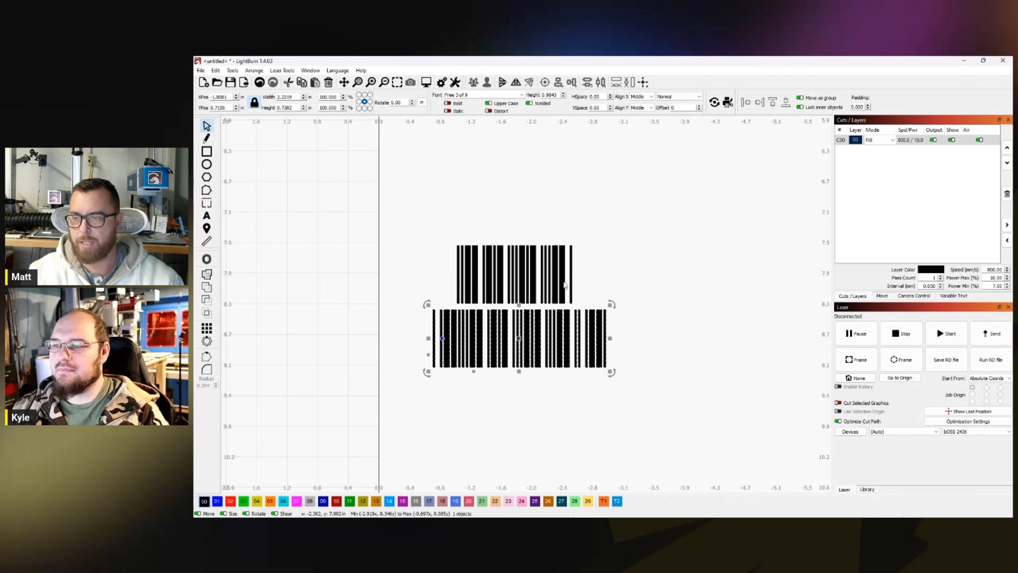